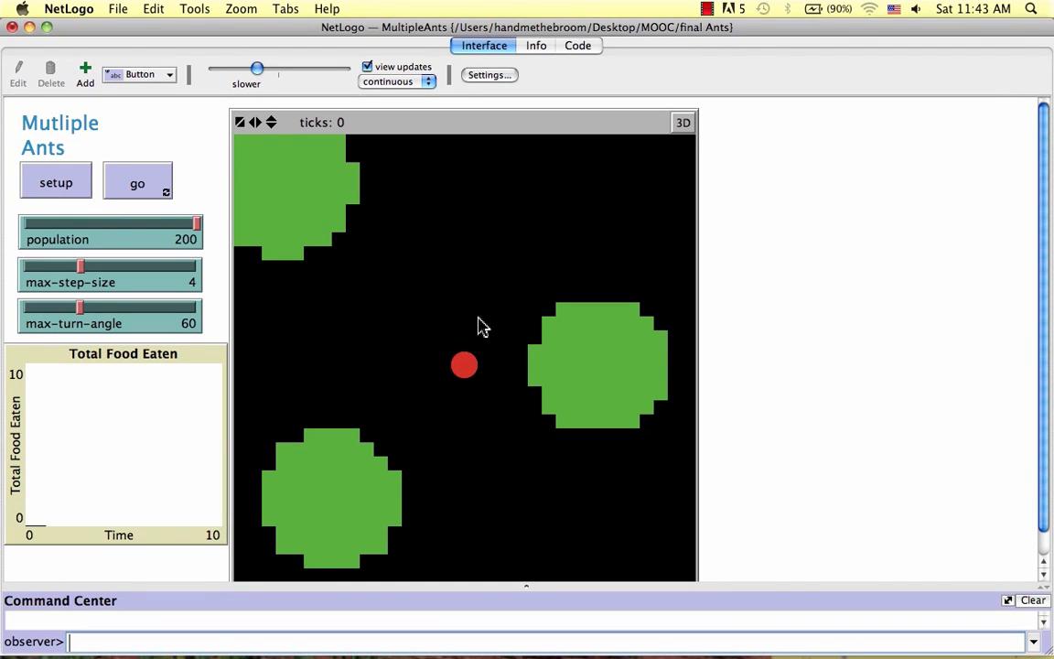
mouse_move(508, 296)
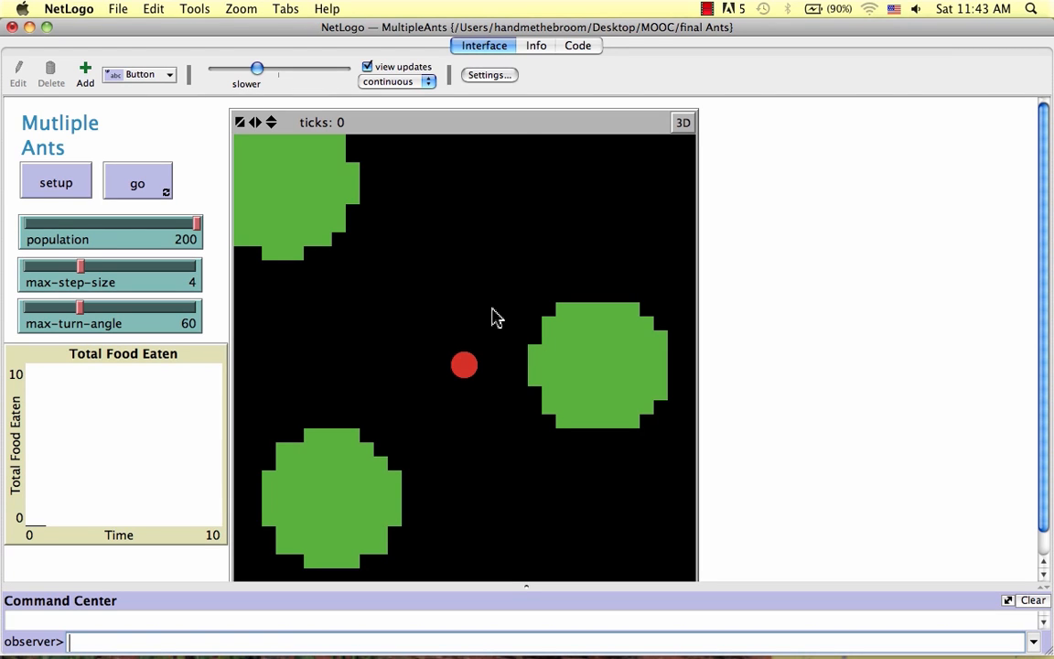
Step: Switch from the Interface view to the model's Code tab
click(578, 46)
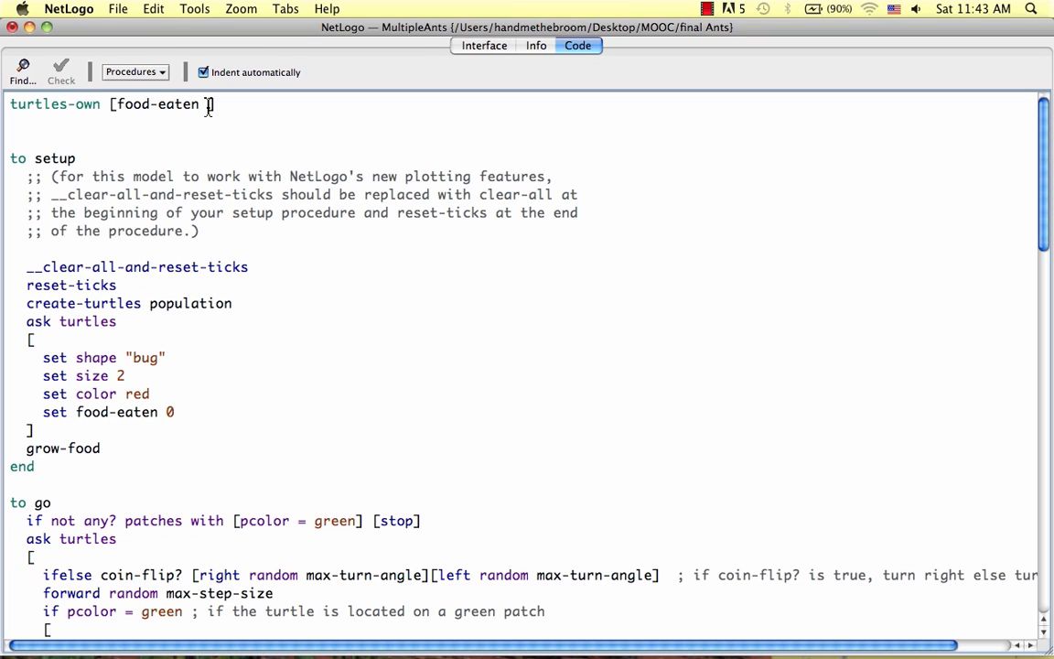
Step: Add return-to-nest? to the turtles-own variable list
text(return-)
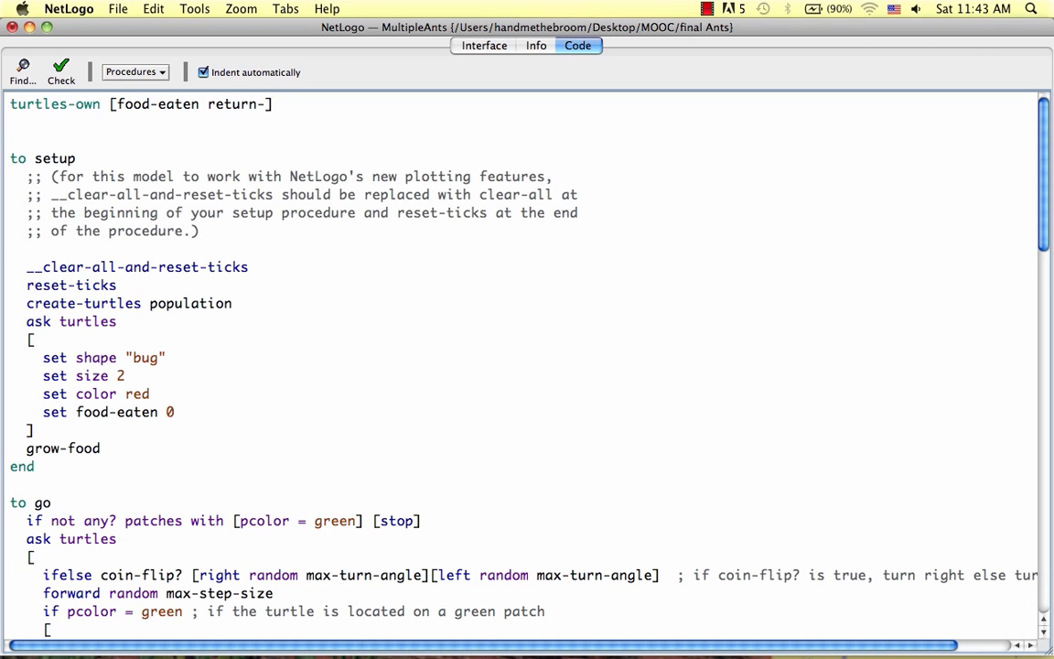
text(to-ne)
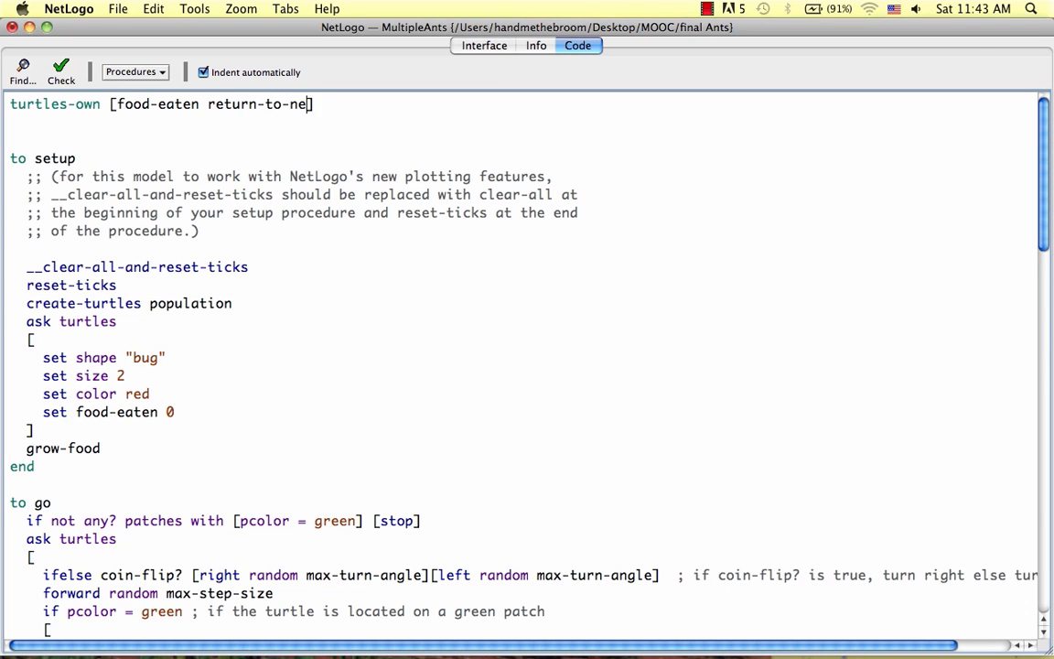
text(st?)
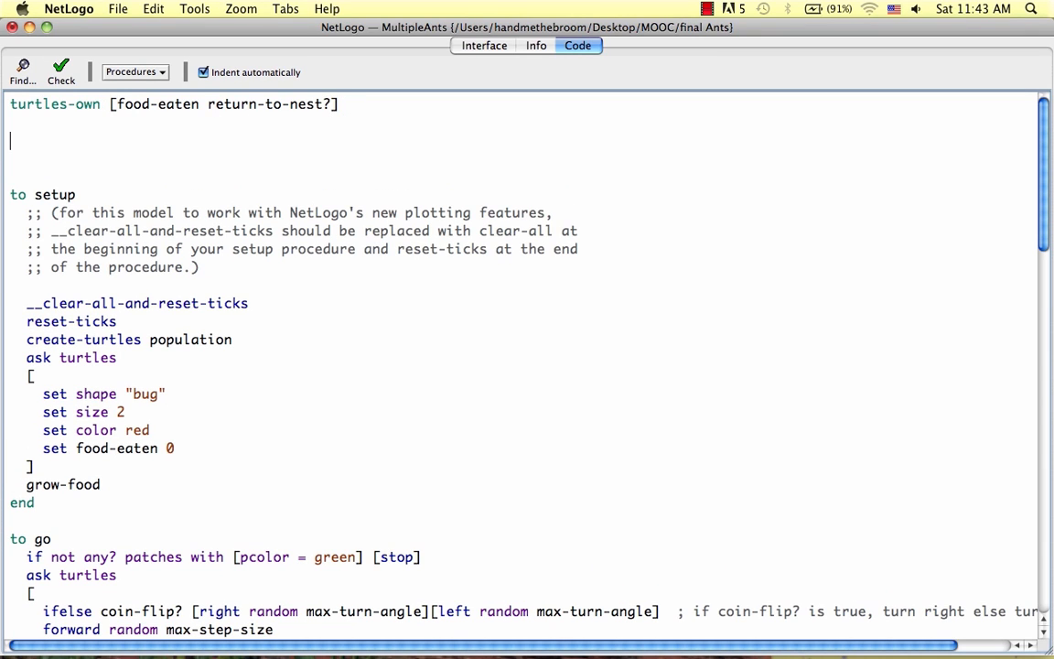
Step: Add a new patches-own [nest?] declaration below turtles-own
text(patch)
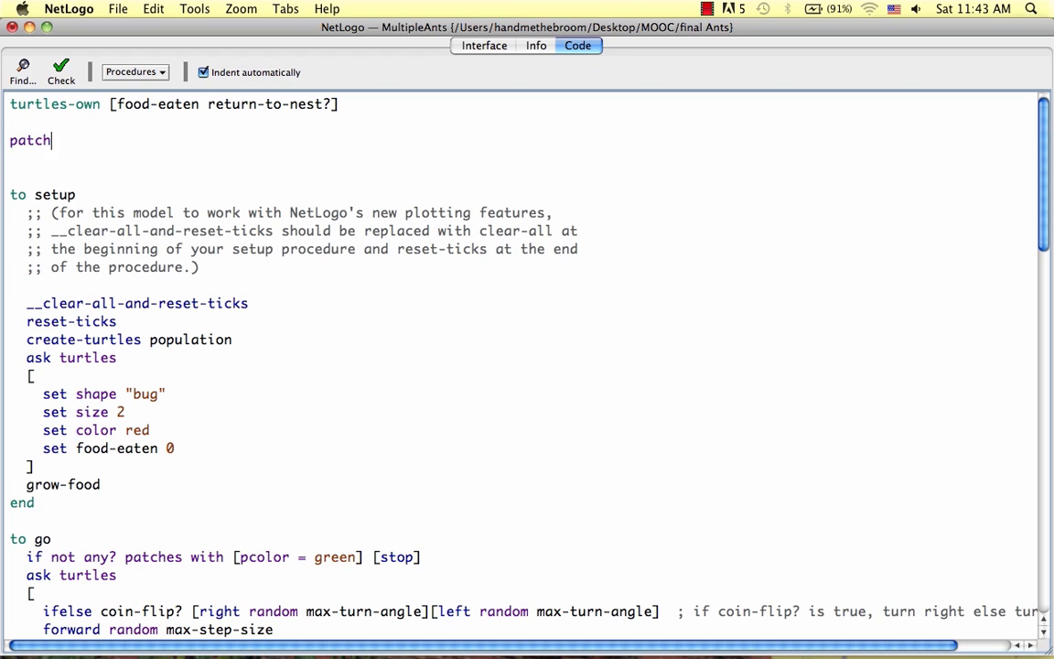
text(es)
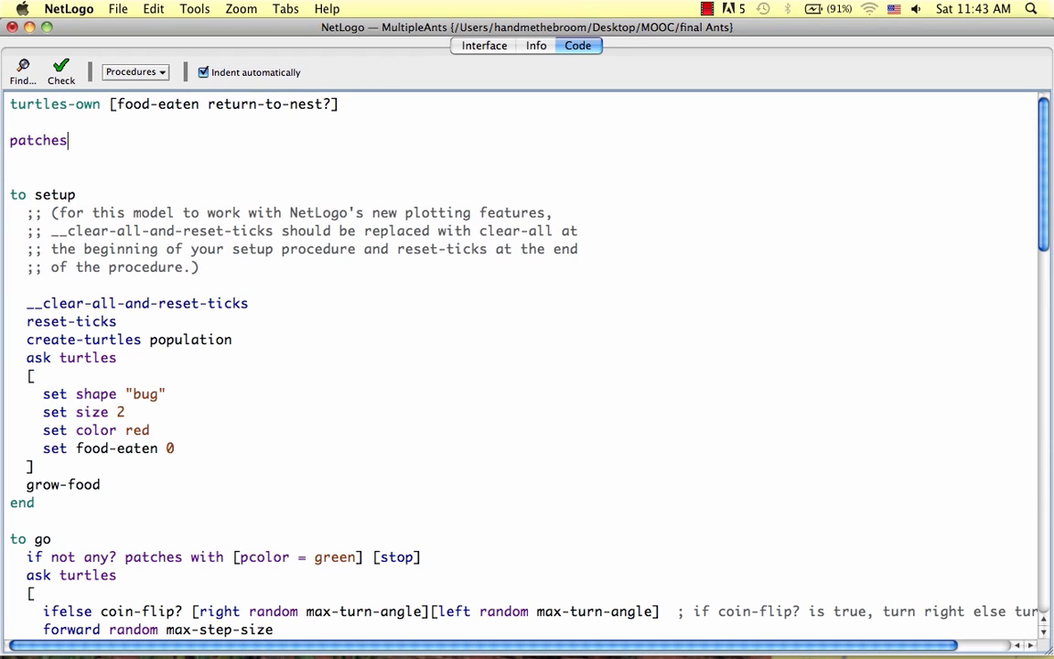
text(-own)
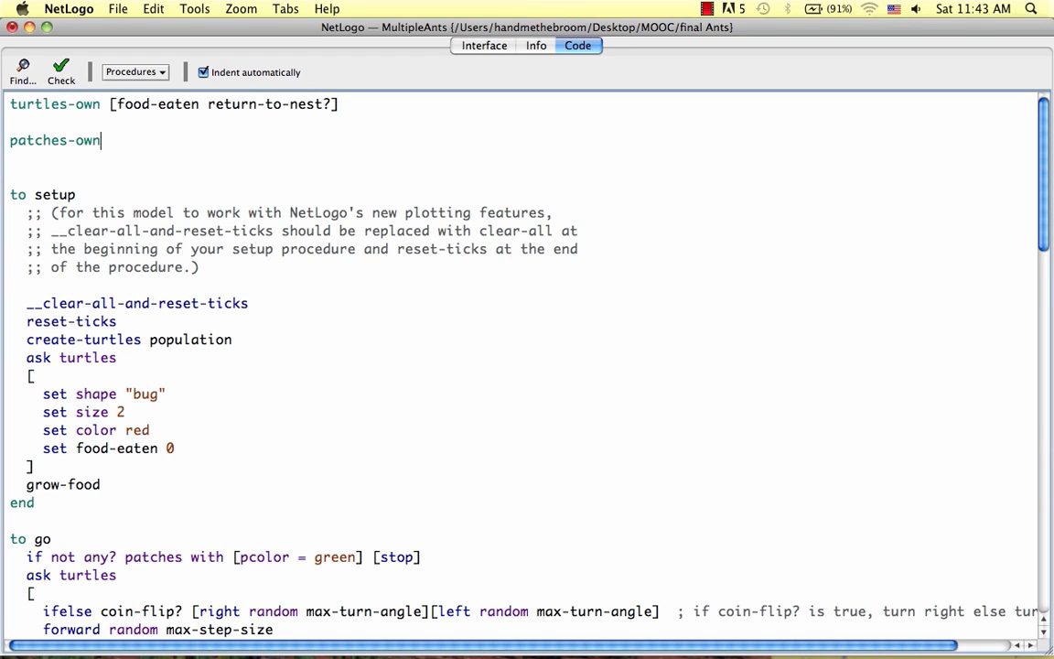
text([)
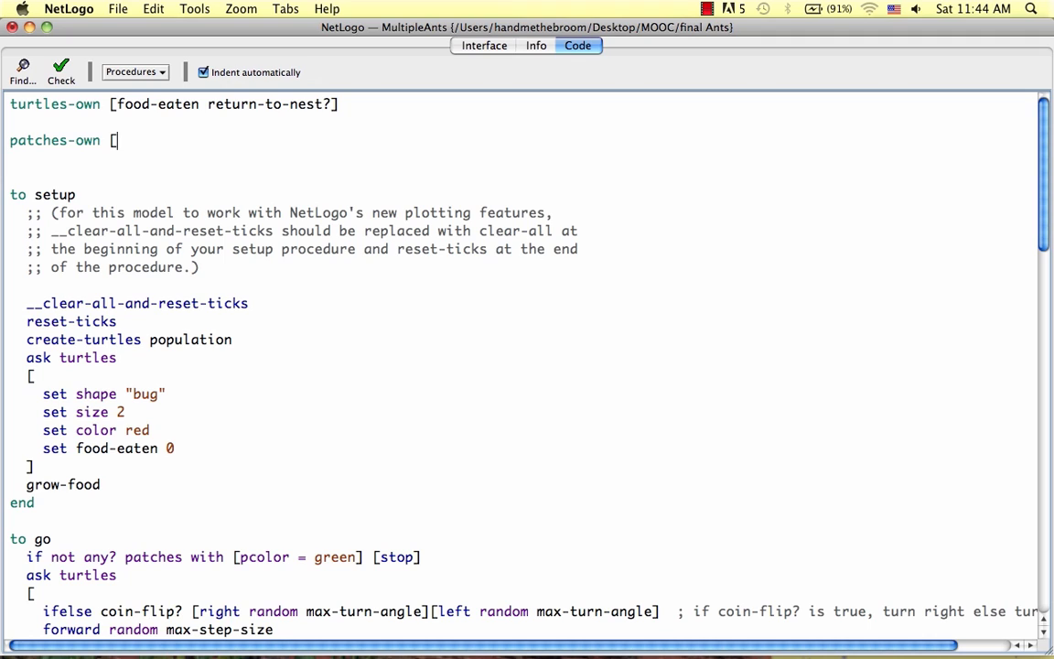
text(nest?)
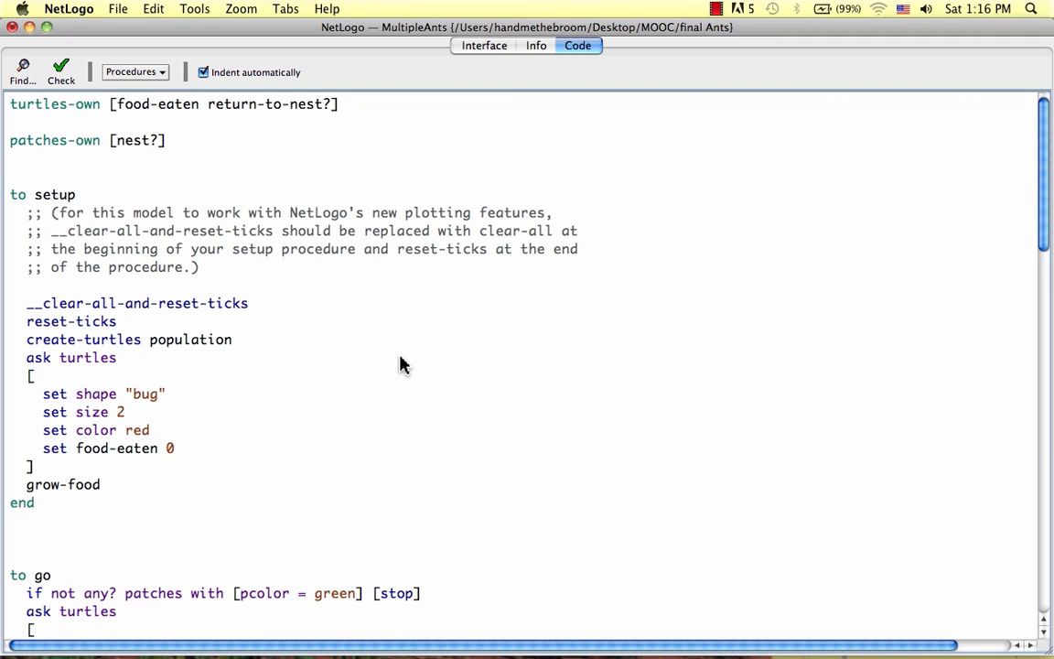
mouse_move(397, 344)
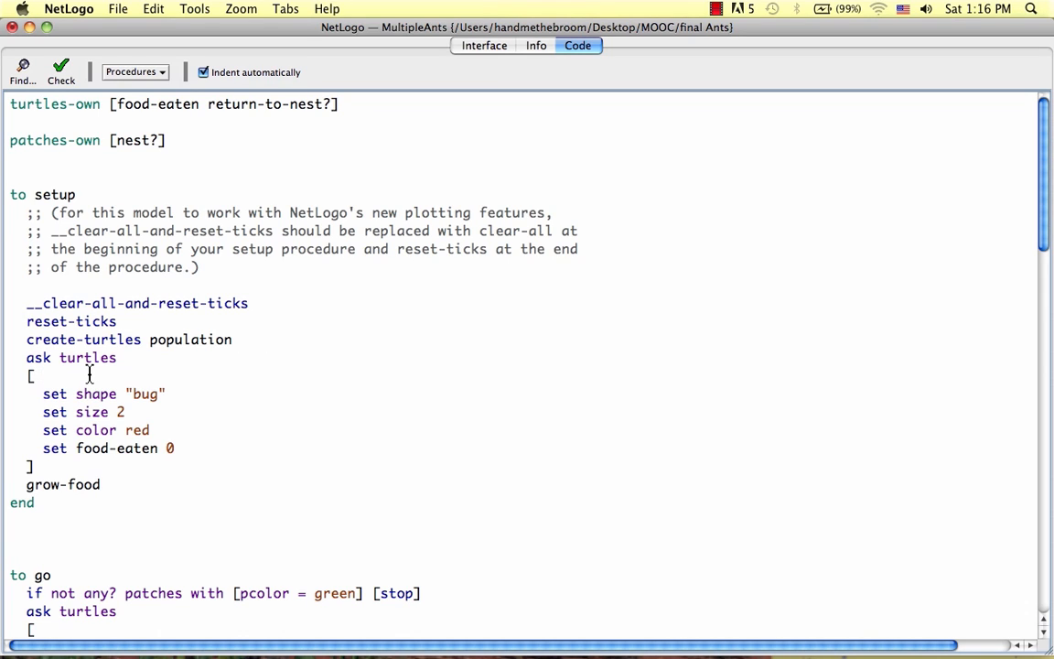
Step: Add 'set return-to-nest? false' as the first line of setup's ask turtles block
text(set)
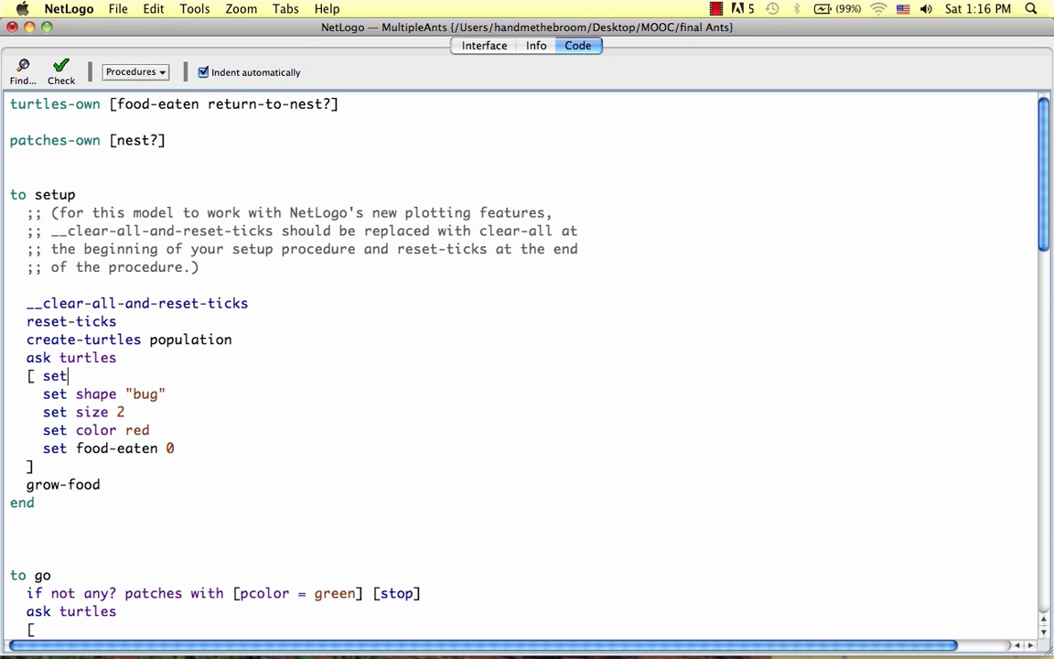
text(retur)
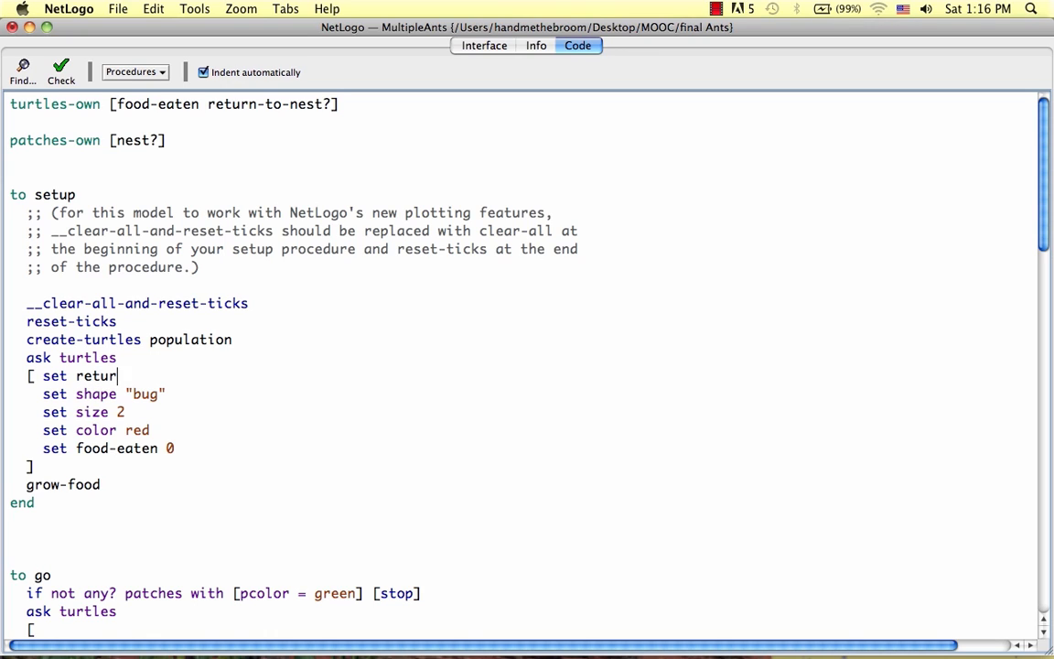
text(n-to-nest? f)
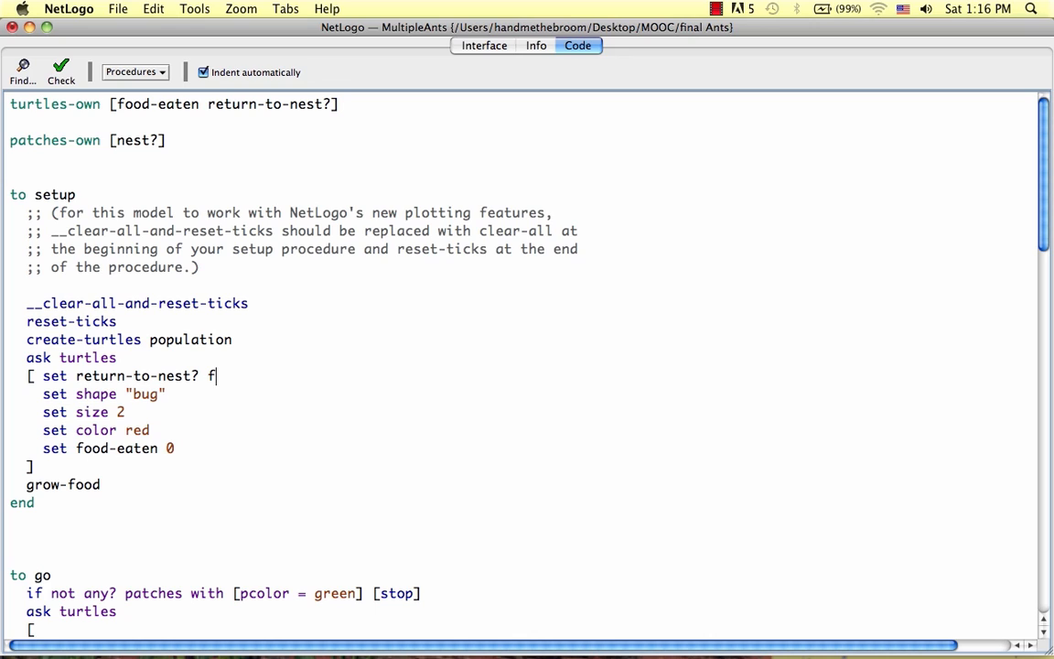
text(alse)
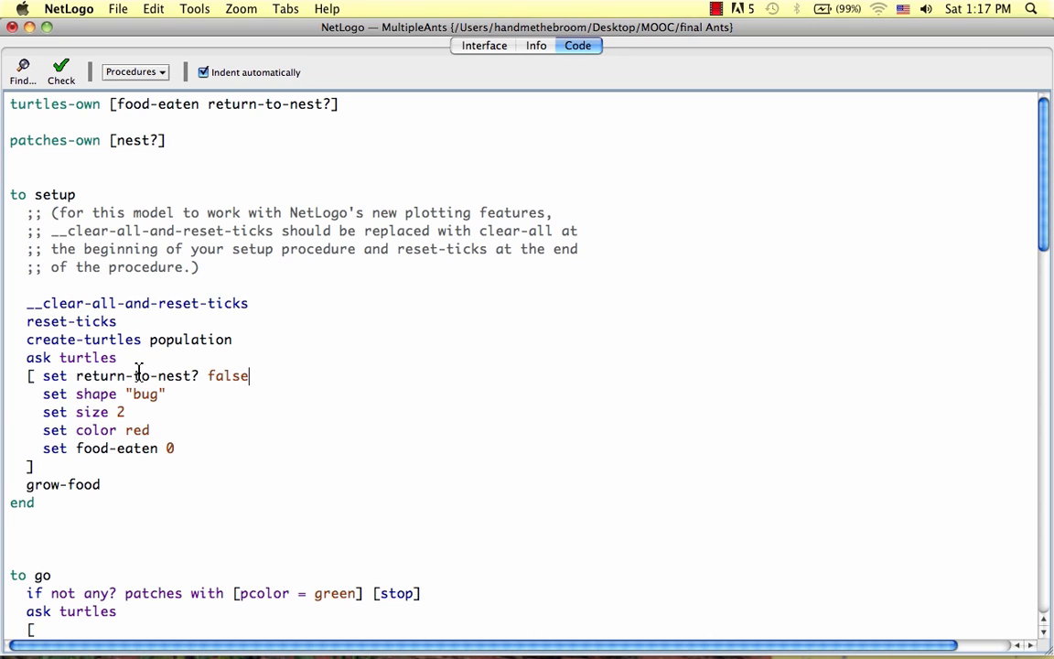
mouse_move(183, 379)
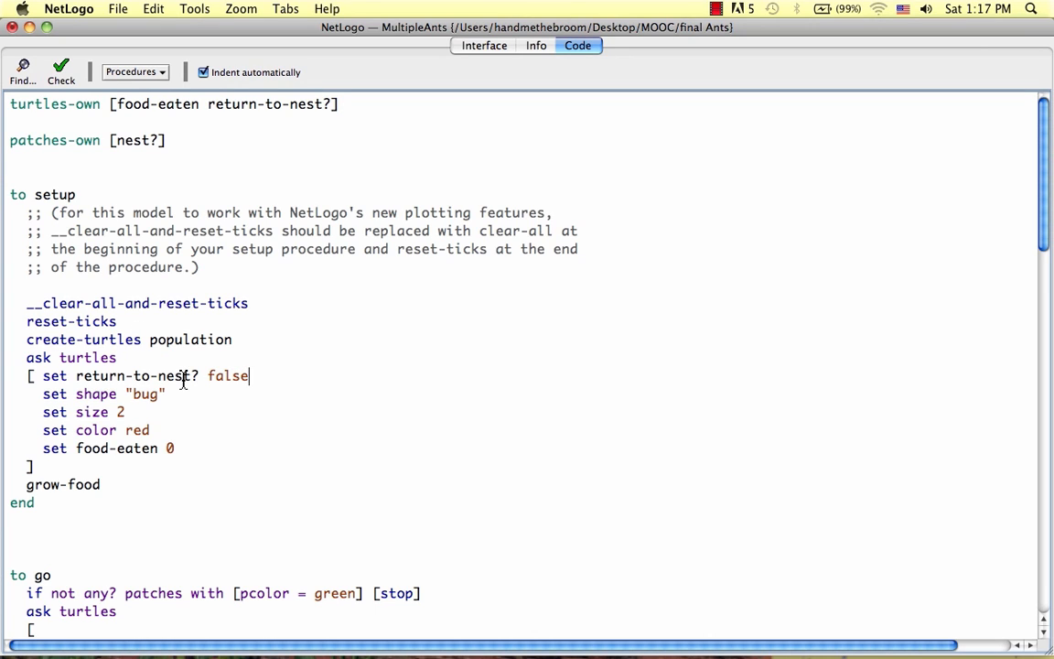
mouse_move(136, 485)
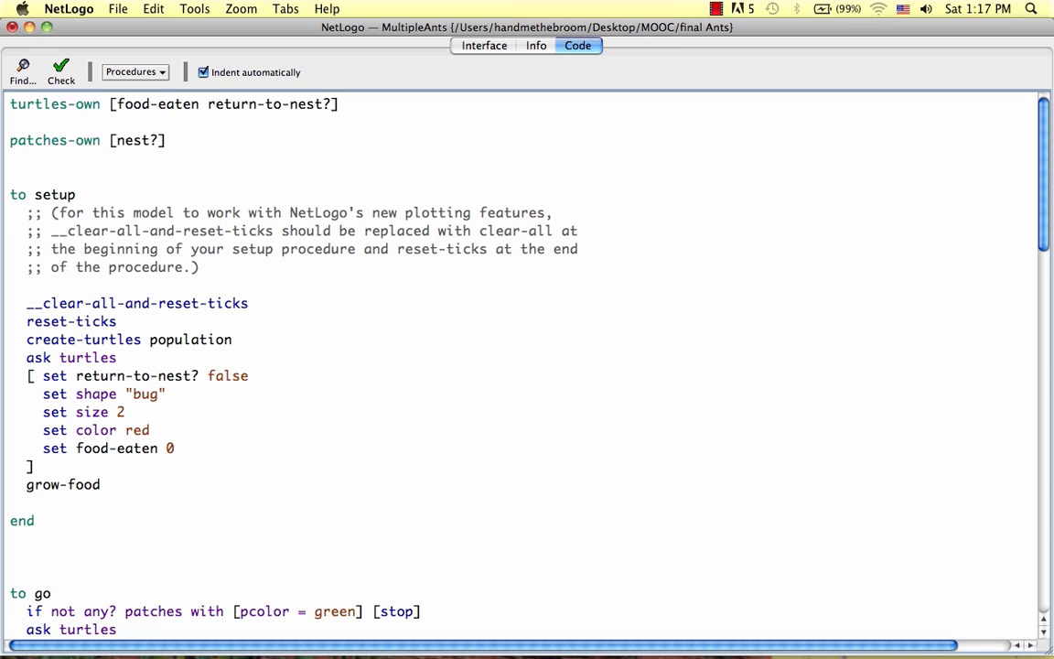
Step: Call set-up-nest from setup and start the set-up-nest procedure with ask patches [
text(set-up)
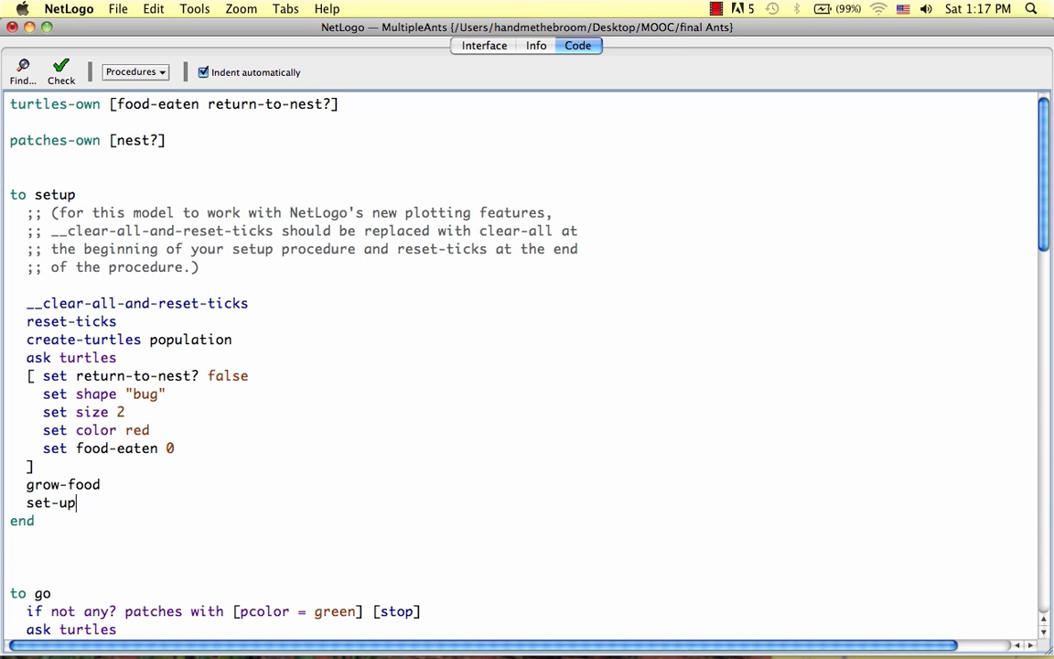
text(-nest)
text(to)
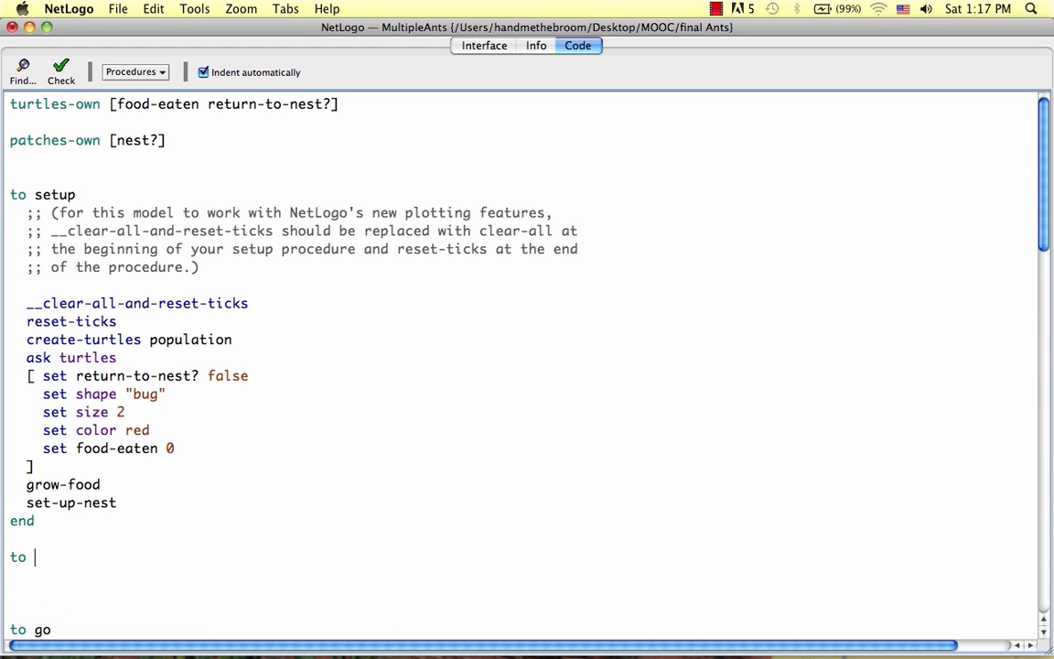
text(set-)
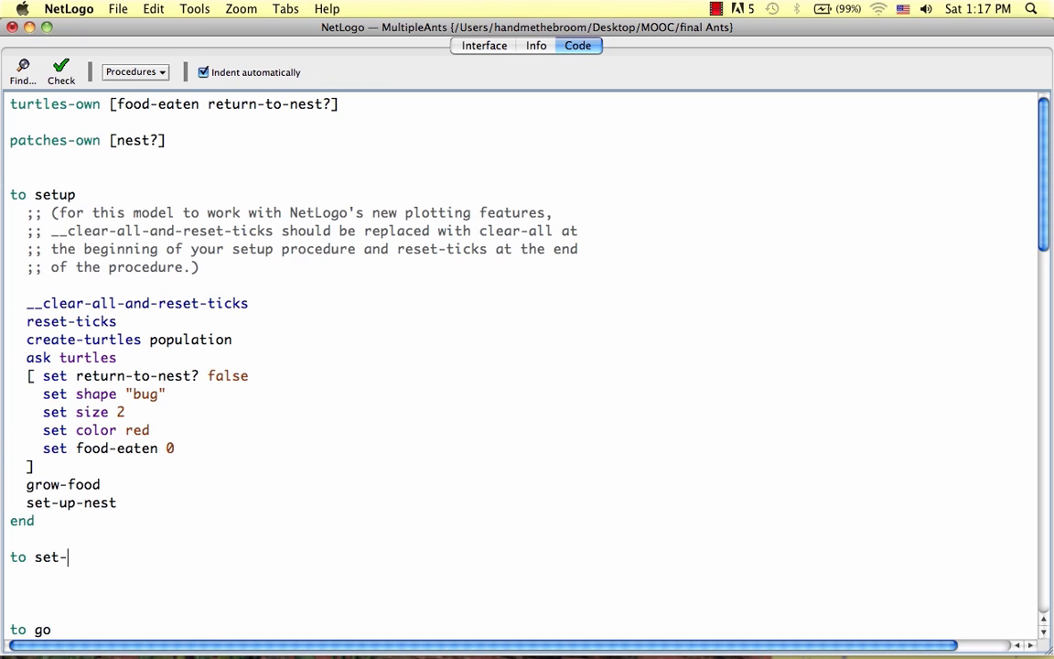
text(up-nest)
text(ask)
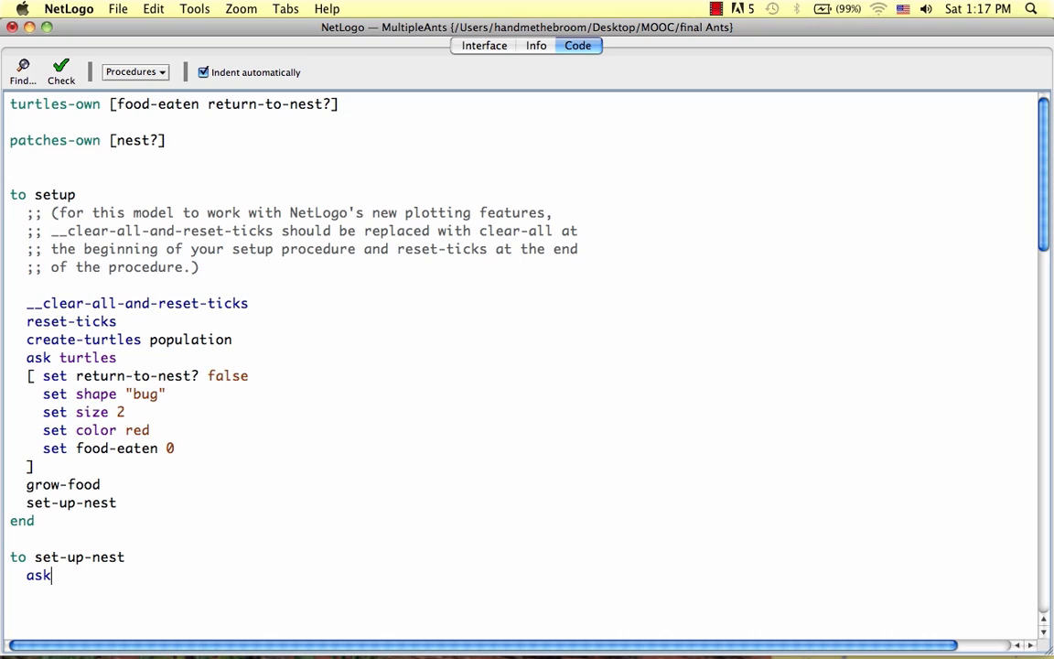
text(patches)
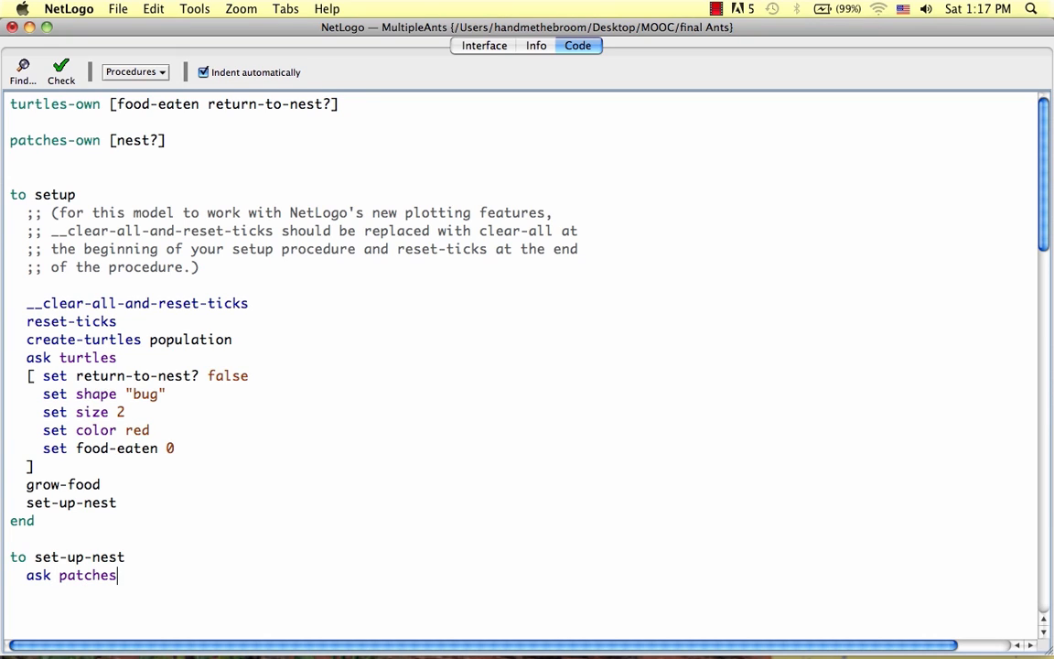
text([)
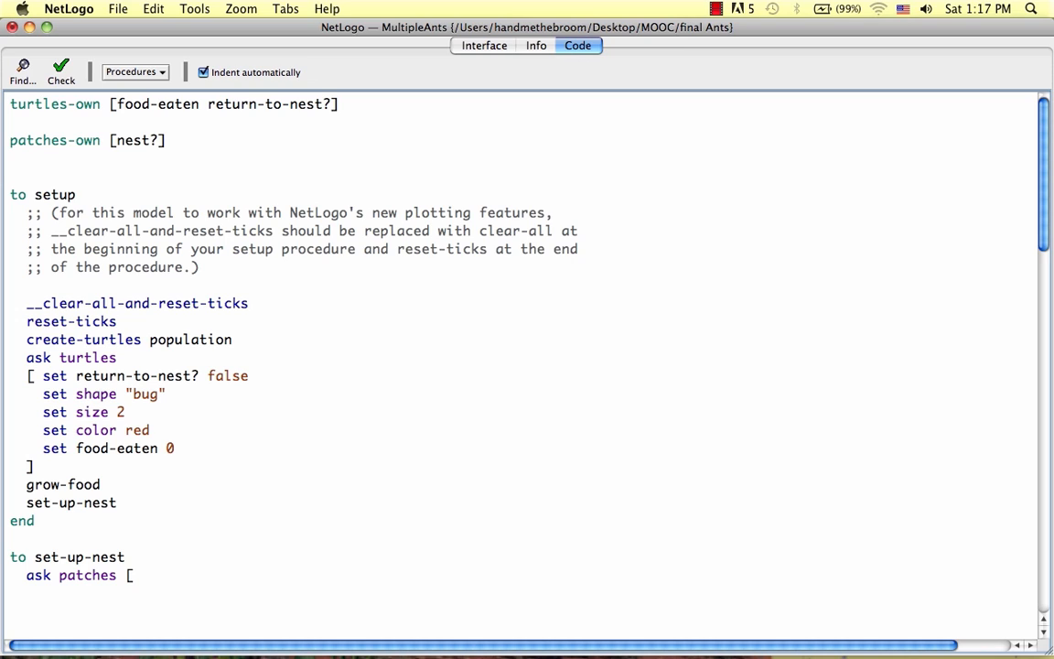
Step: Write 'set nest? (distancexy 0 0) < 2' to mark patches near the origin as nest
text(set n)
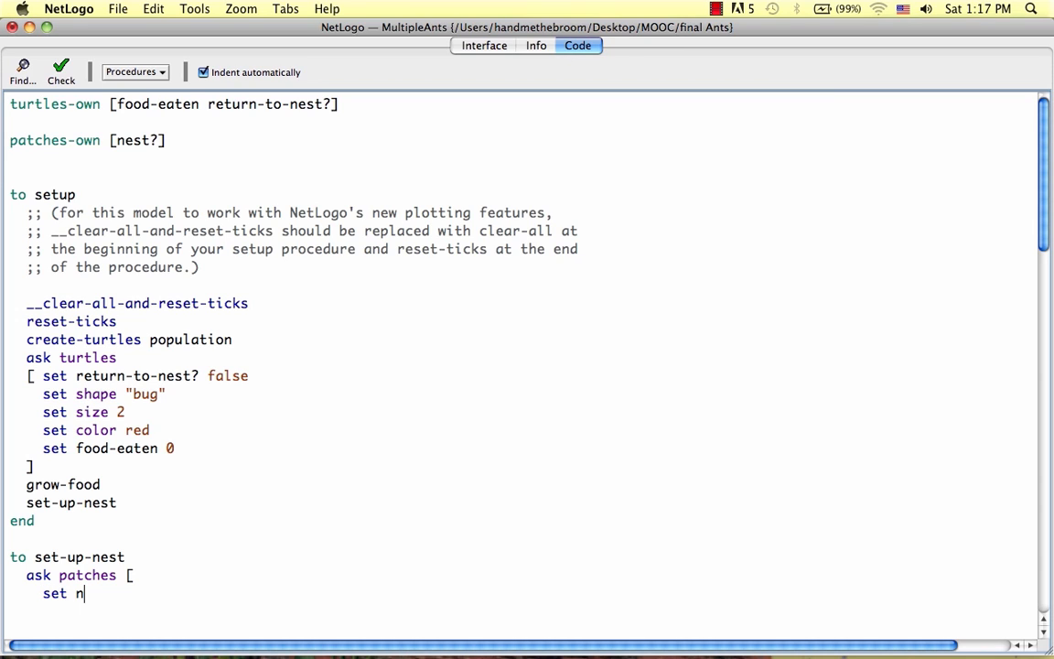
text(est?)
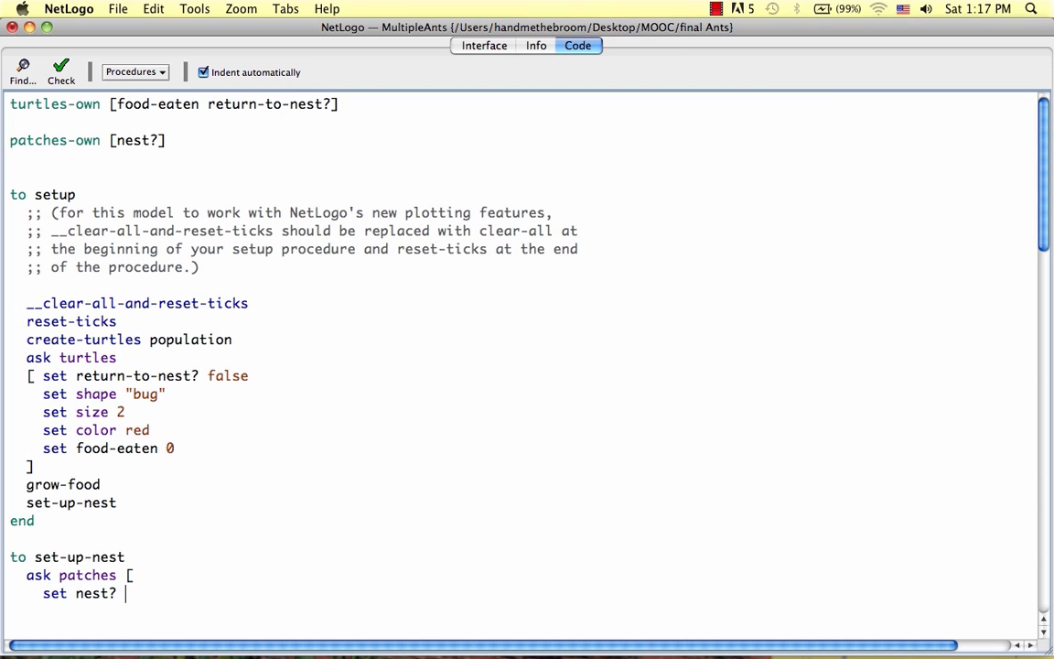
text(()
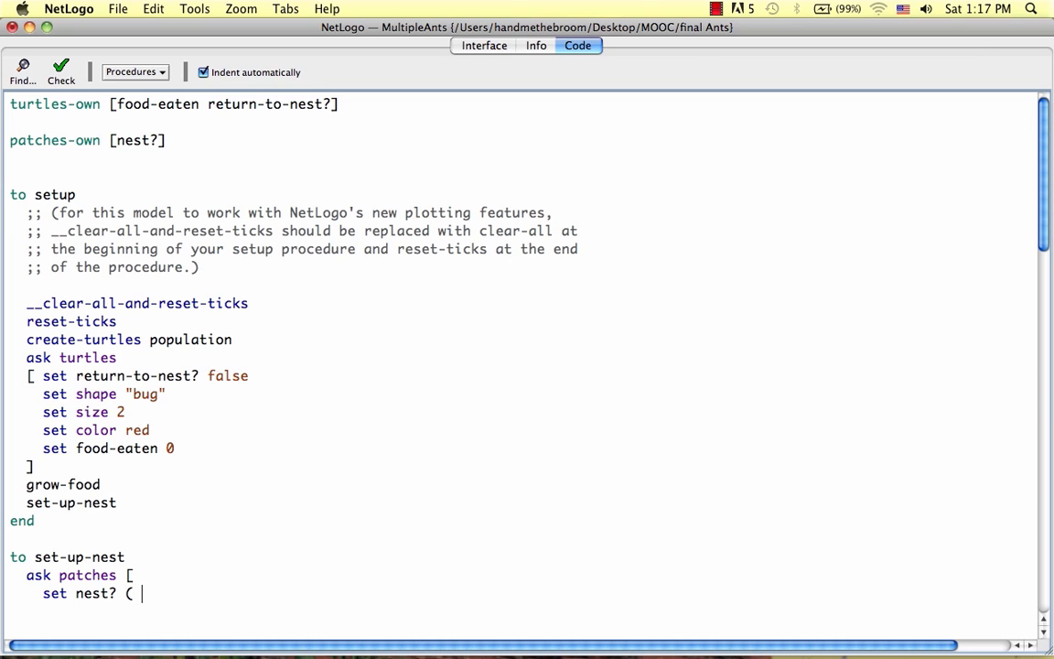
text(dis)
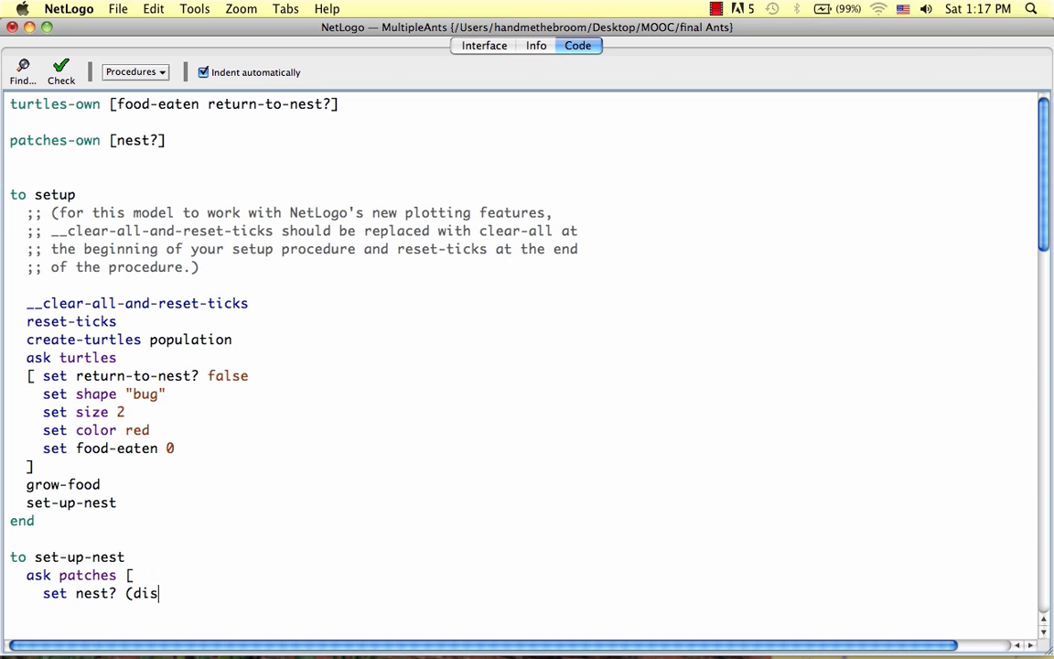
text(tance)
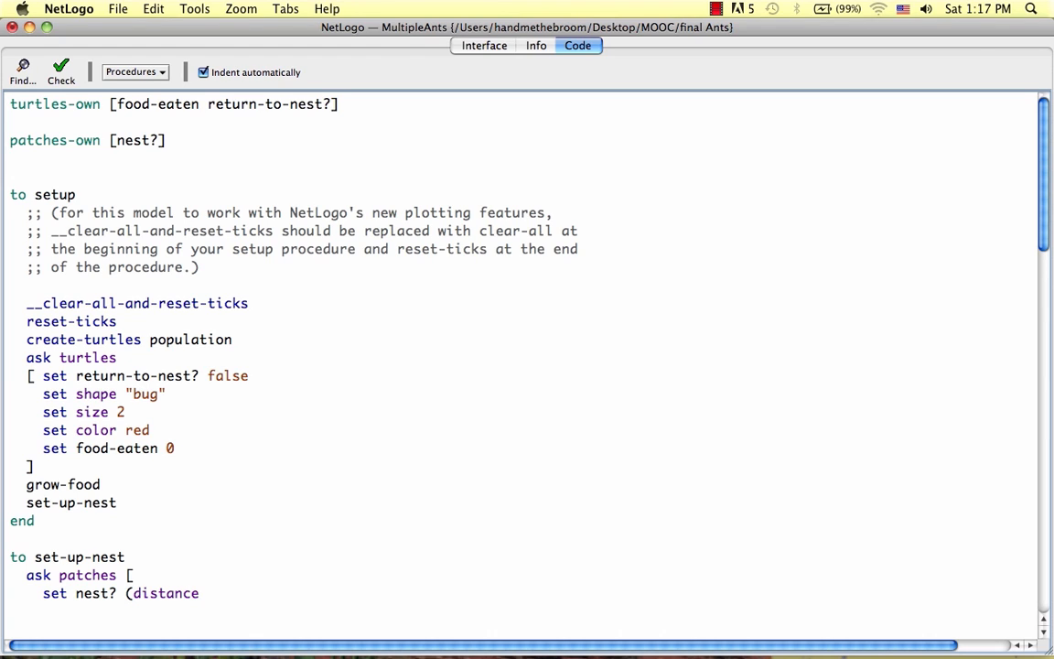
text(xy)
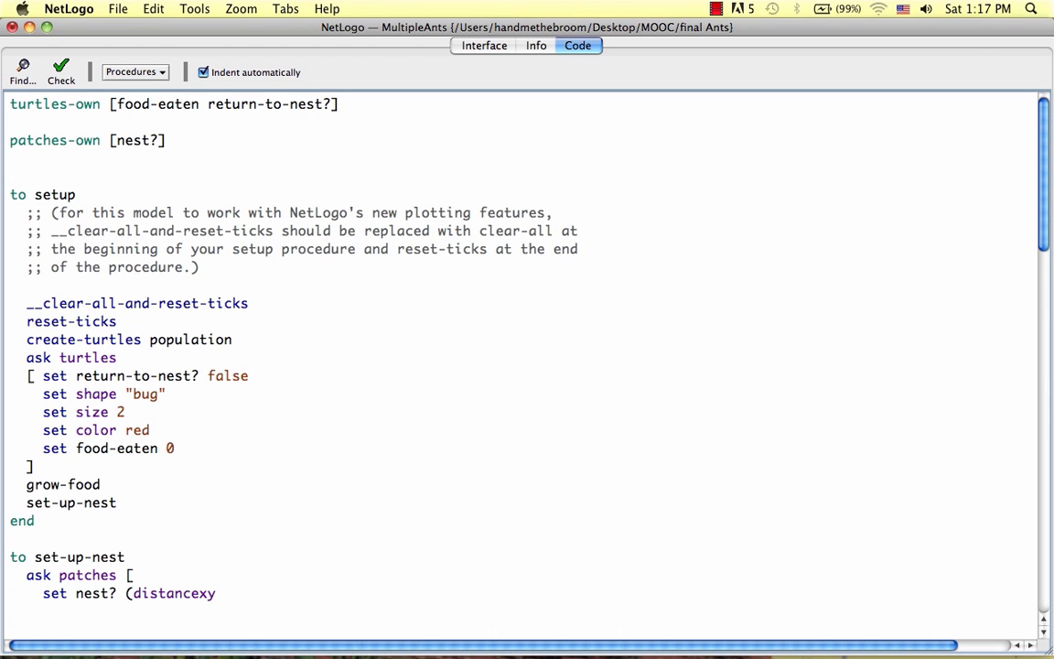
text(0 0))
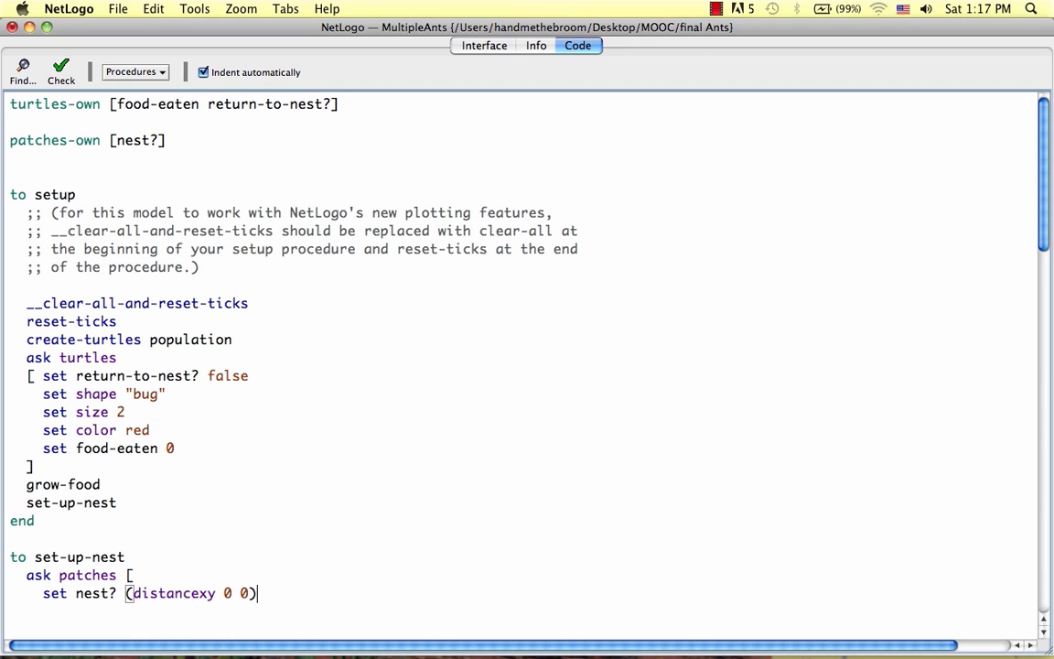
text(<)
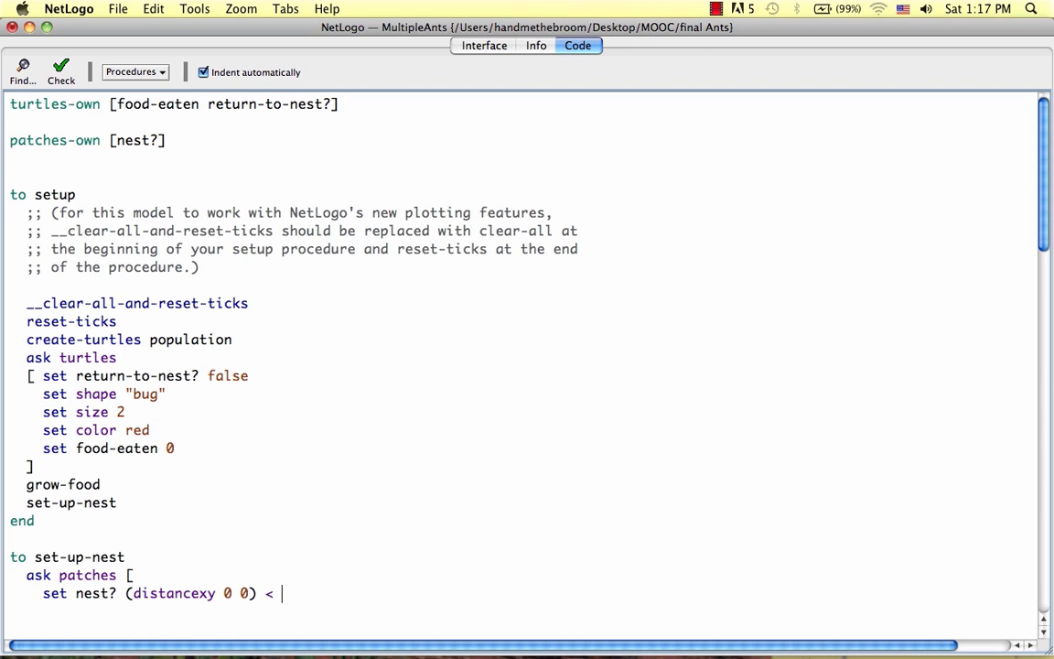
text(2i)
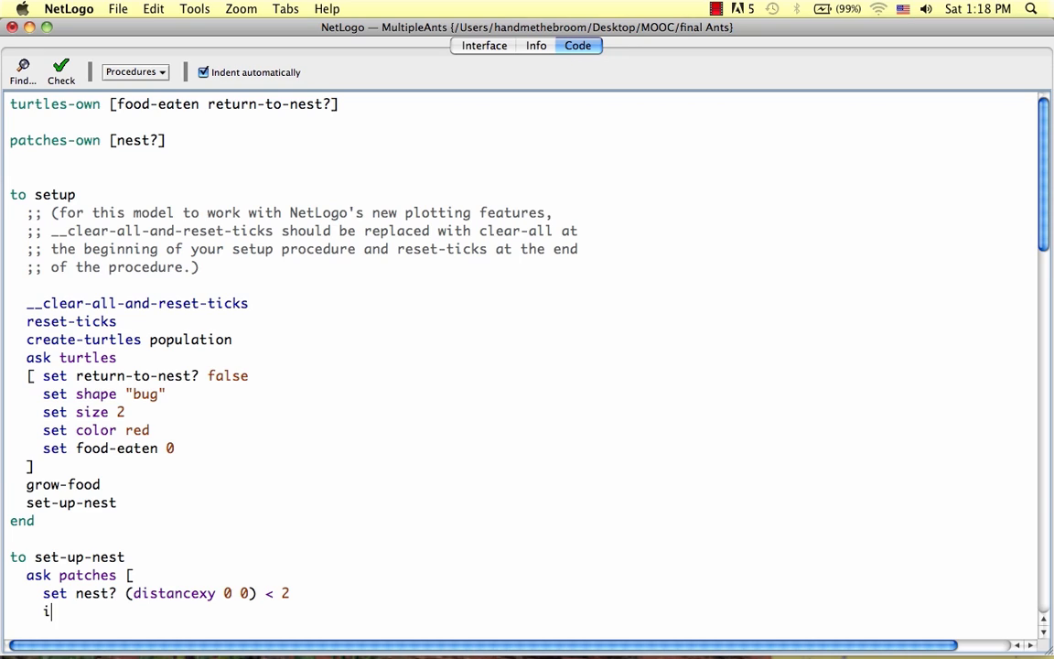
Step: Write 'if nest? [set pcolor orange]' to colour nest patches orange
text(f)
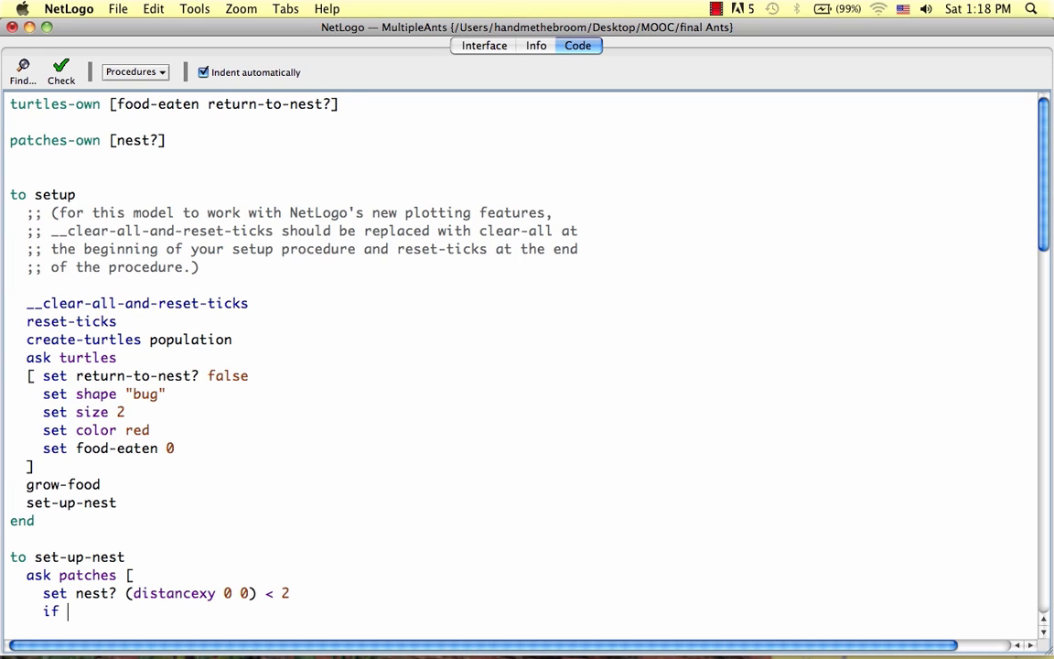
text(nest)
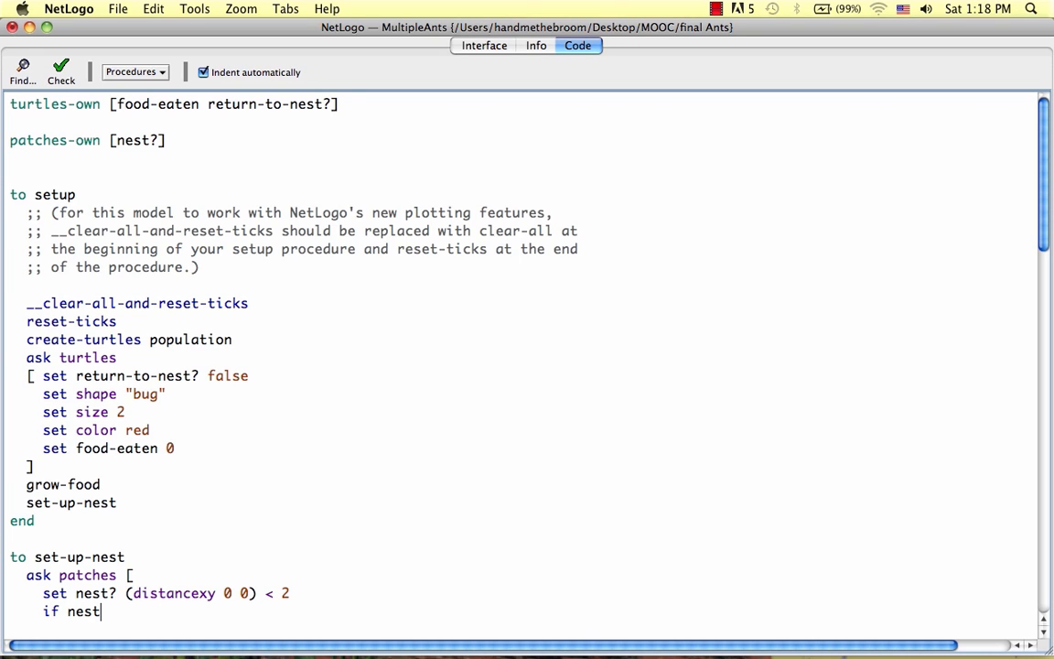
text(?)
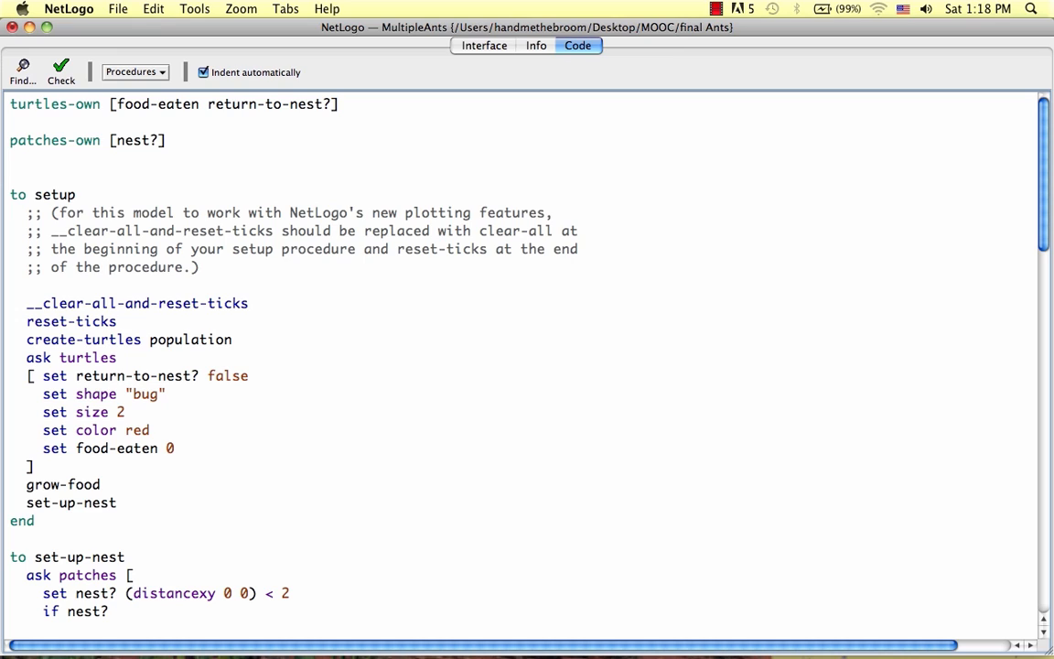
text([)
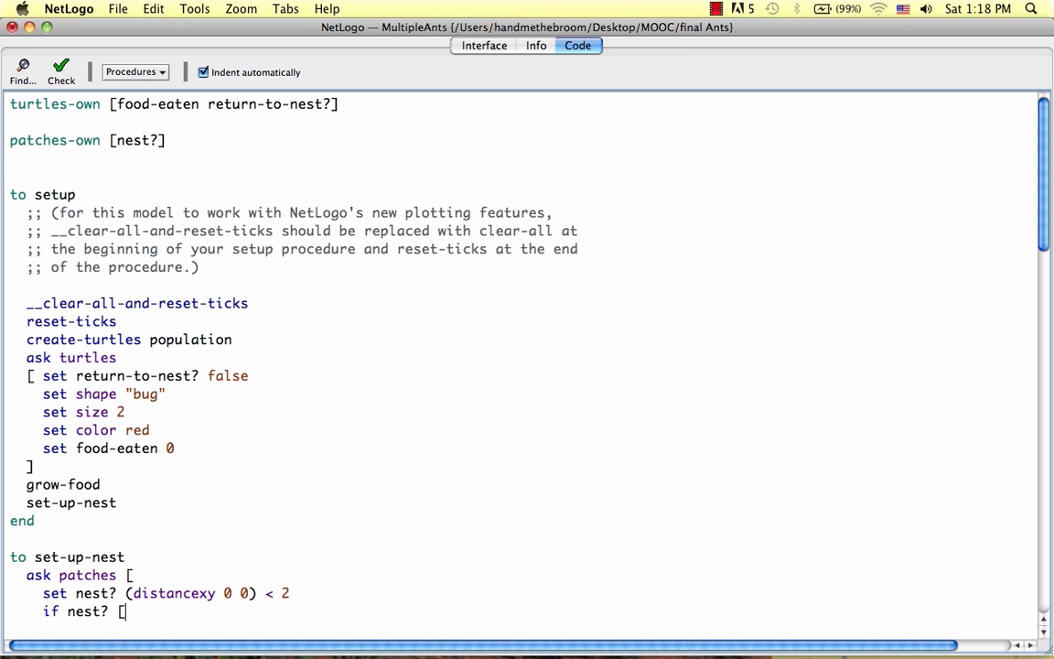
text(set pcolor)
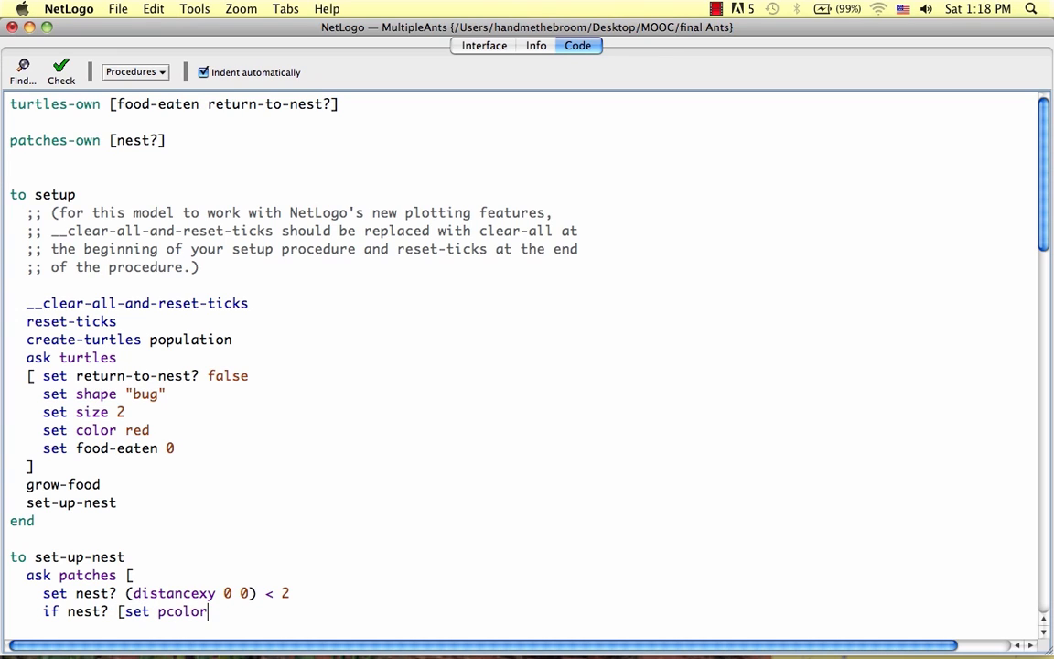
text(oran)
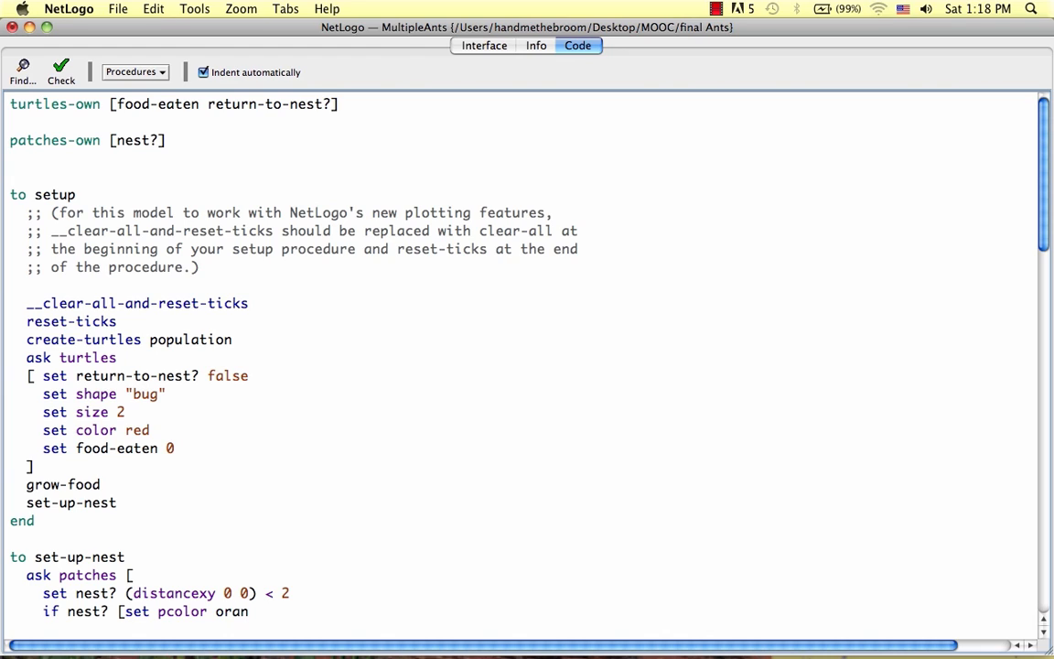
text(ge)
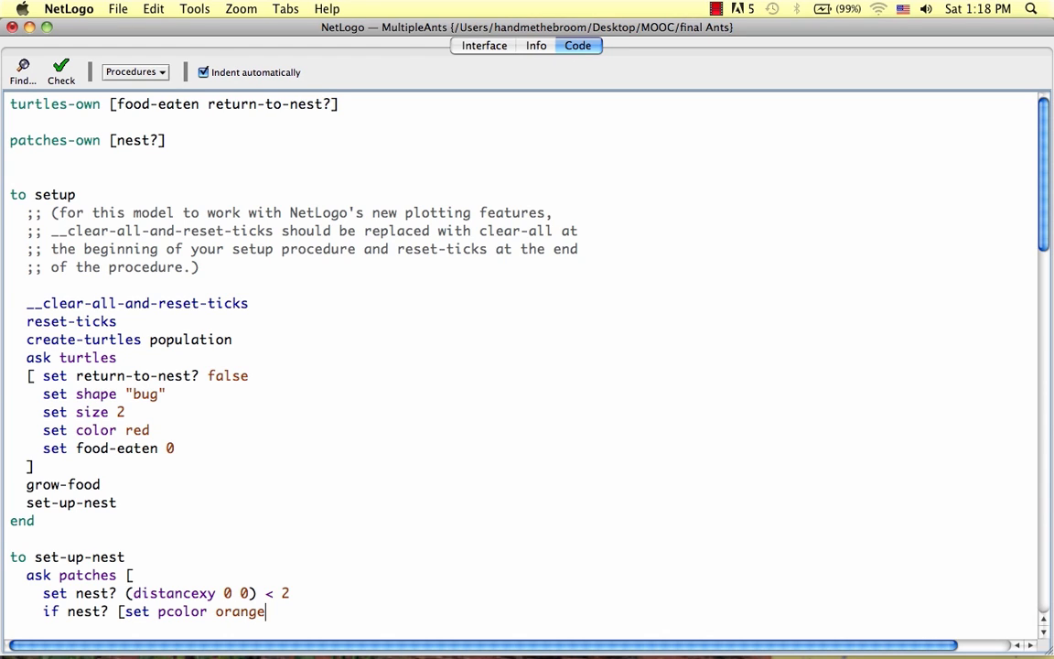
text(])
text(end)
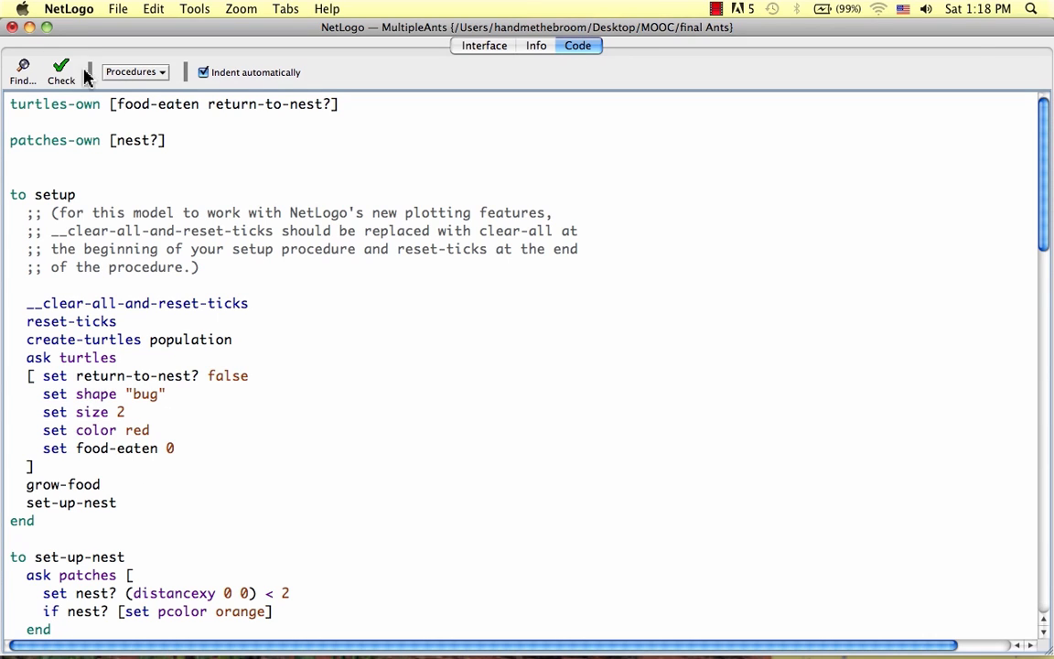
Step: Check the new nest code compiles and return to the Interface view
click(60, 72)
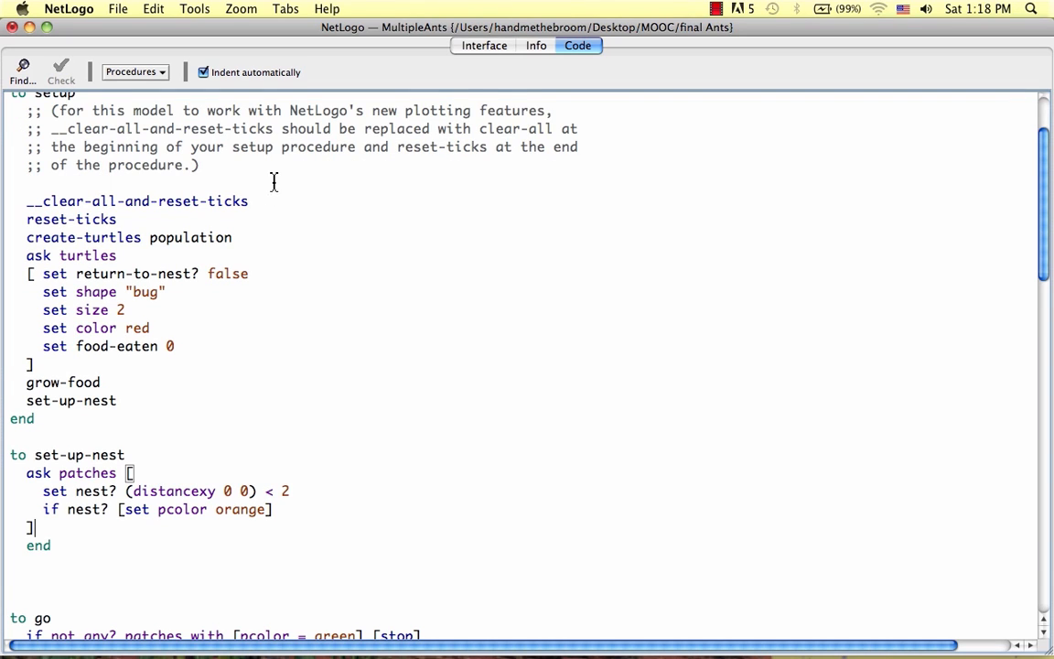
click(483, 44)
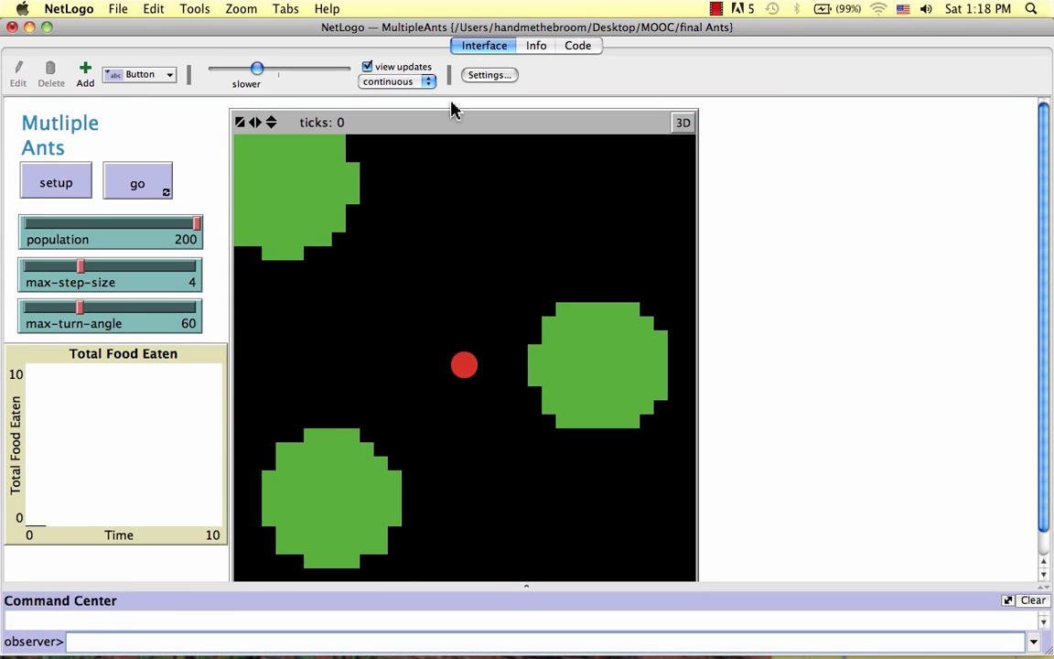
Step: Run setup to show the orange nest at the centre, then return to the Code tab
click(55, 183)
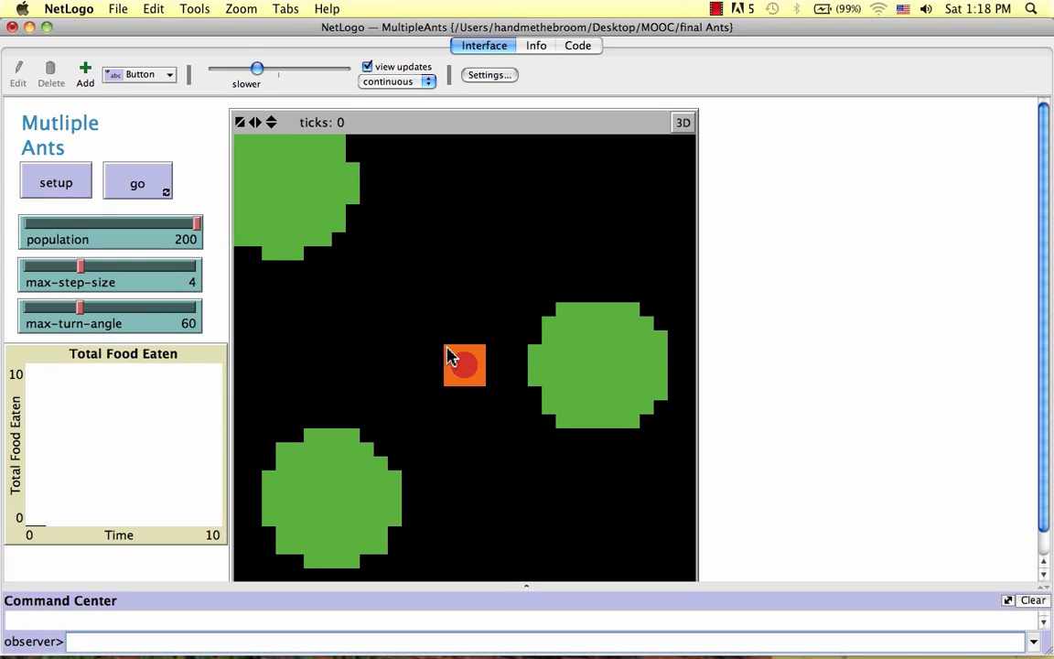
mouse_move(448, 355)
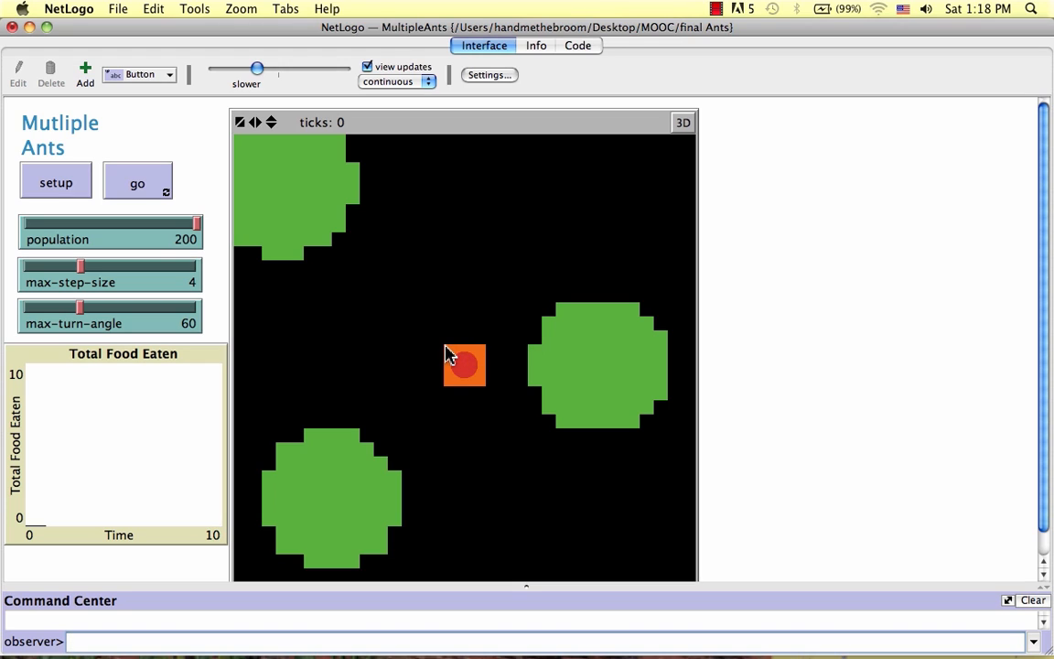
mouse_move(492, 388)
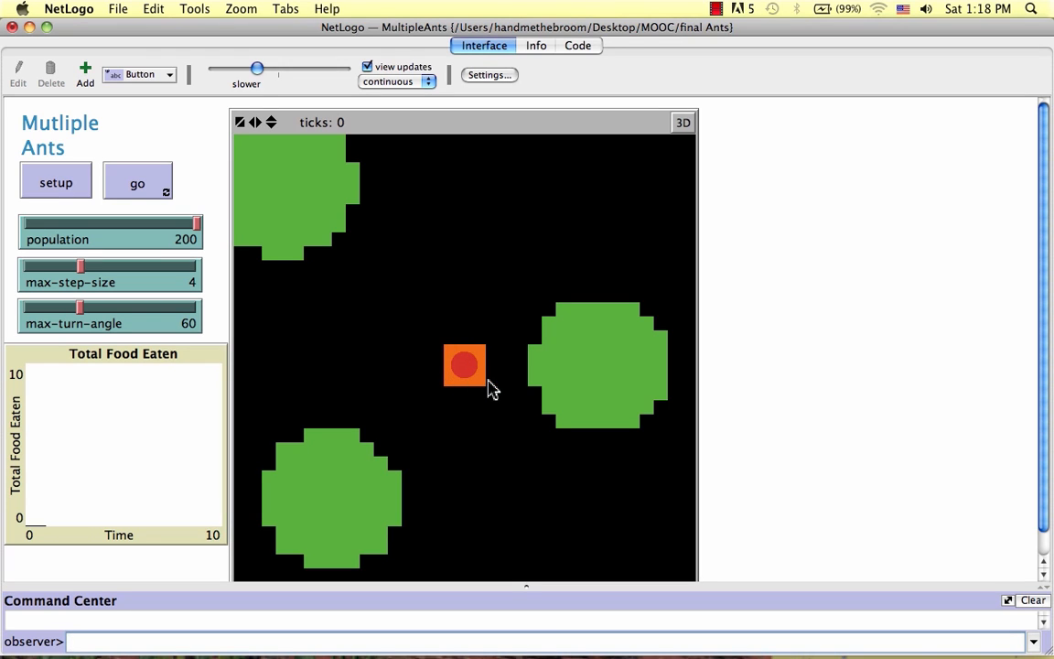
mouse_move(490, 355)
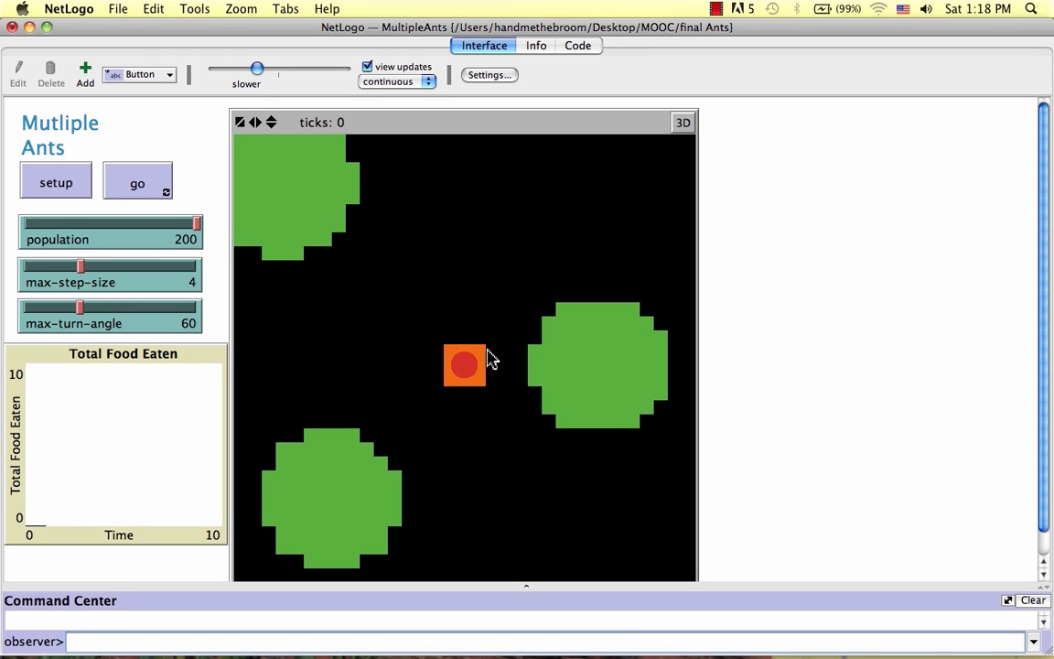
click(579, 44)
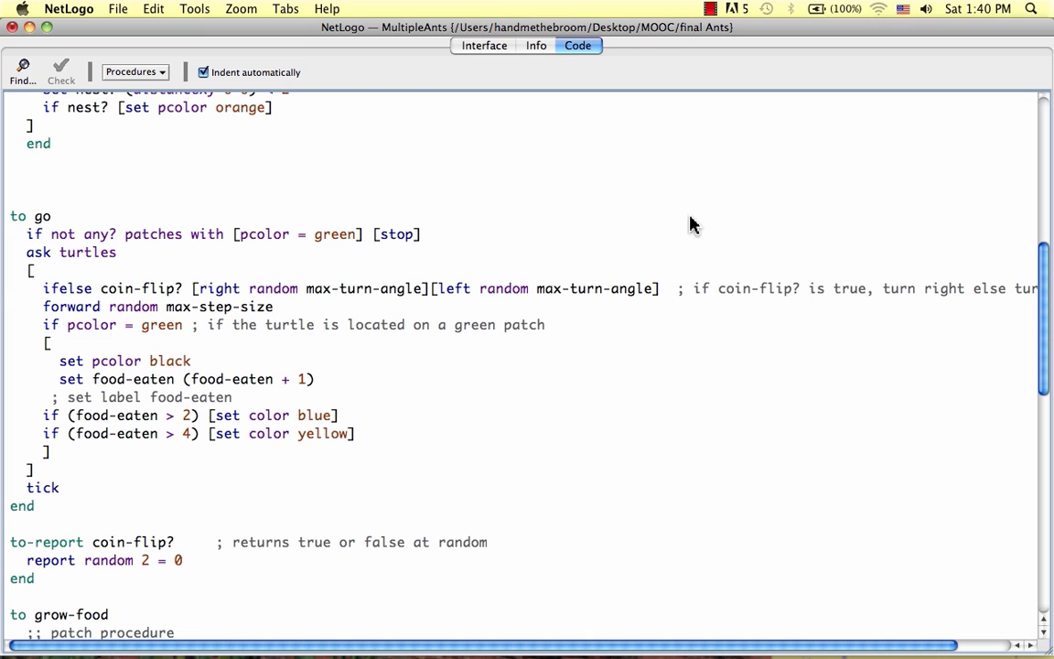
mouse_move(347, 201)
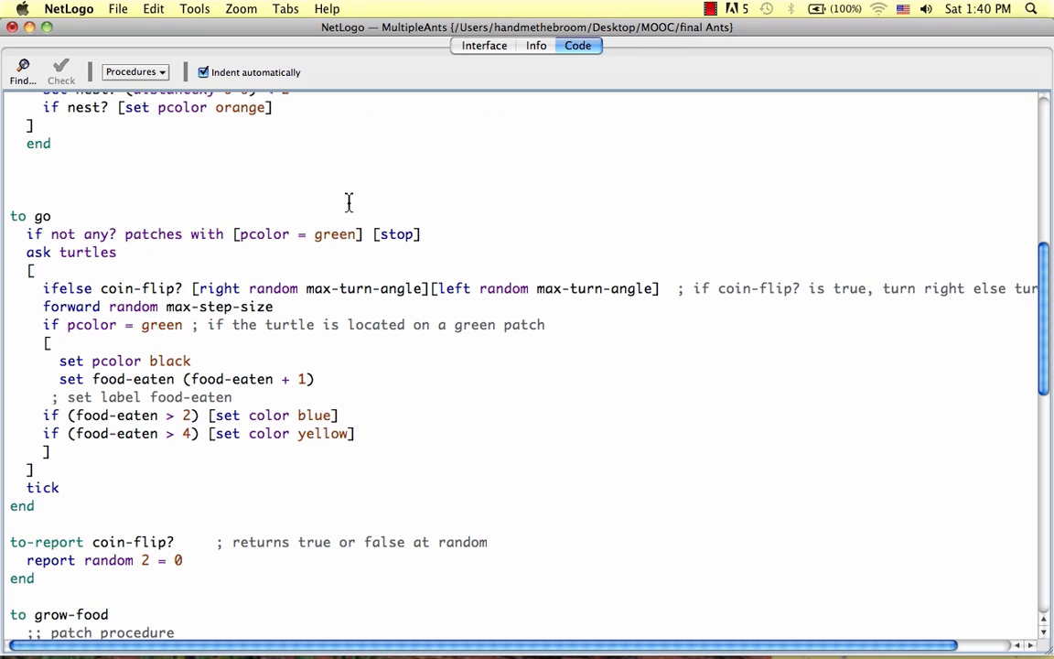
mouse_move(121, 263)
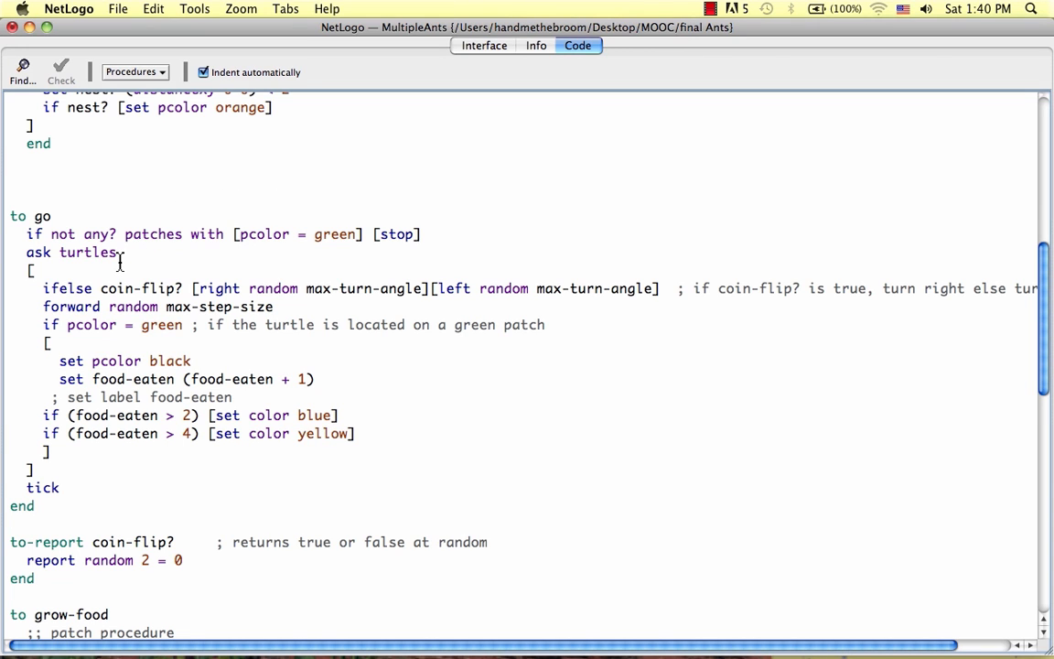
Step: Move go's wandering and eating lines into a new 'to look-for-food' procedure
scroll(down, 3)
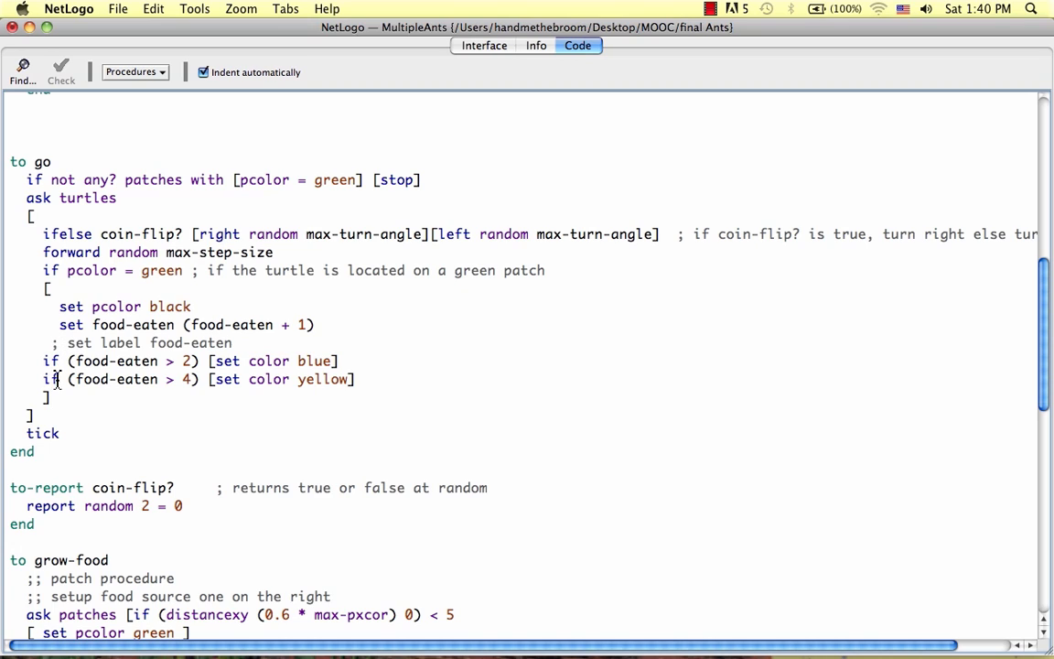
mouse_move(58, 399)
text(to look)
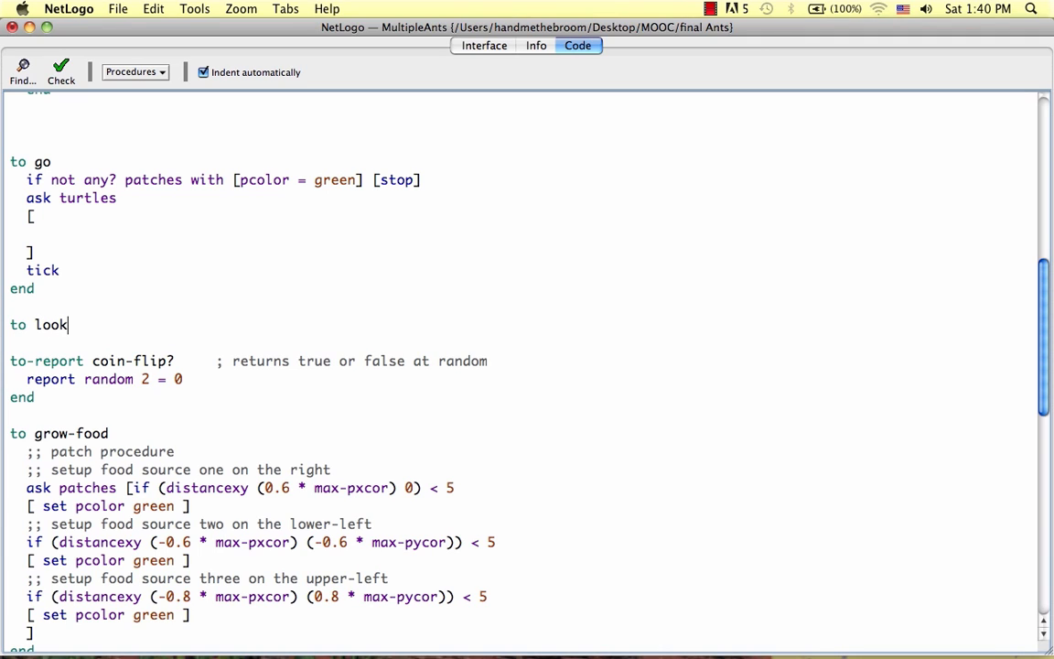
text(-fo)
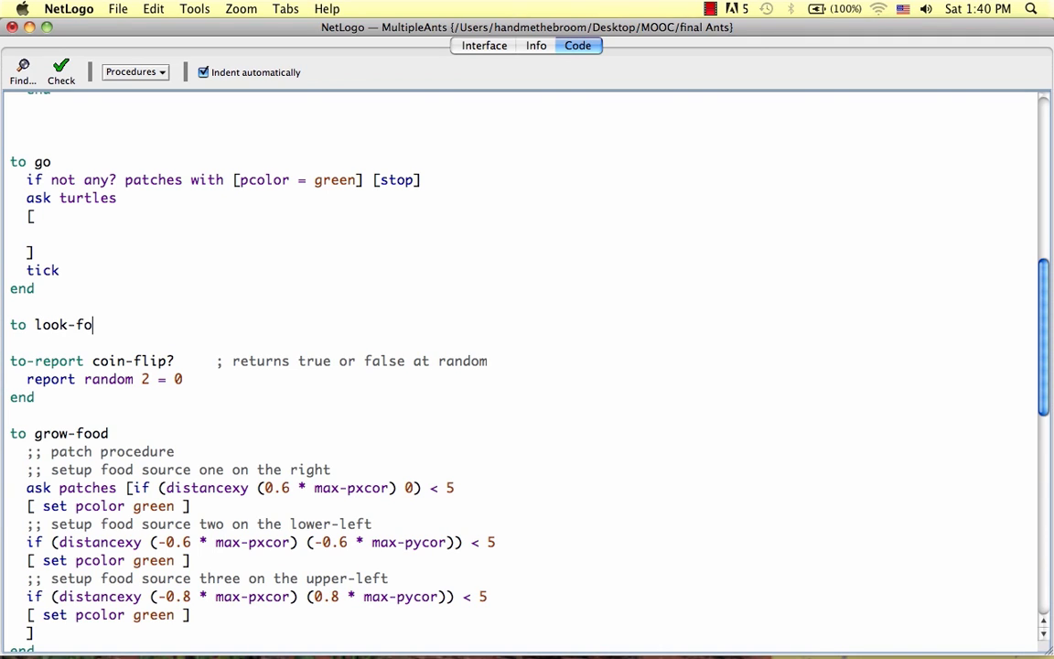
text(r-food)
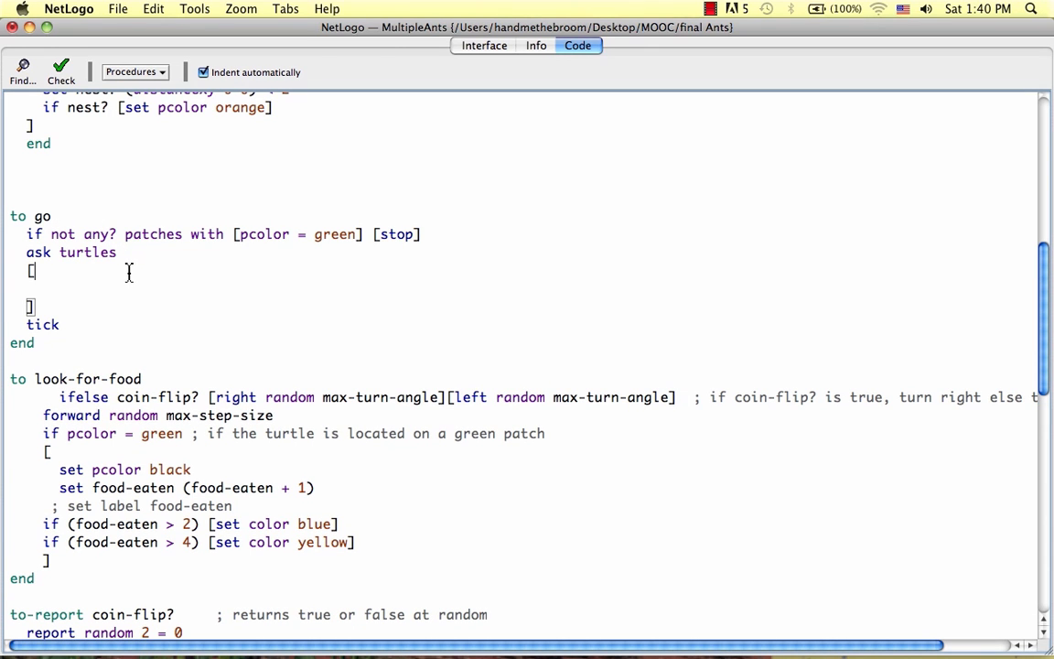
Step: Write 'ifelse return-to-nest? false [look-for-food]' in go's ask turtles block
text(i)
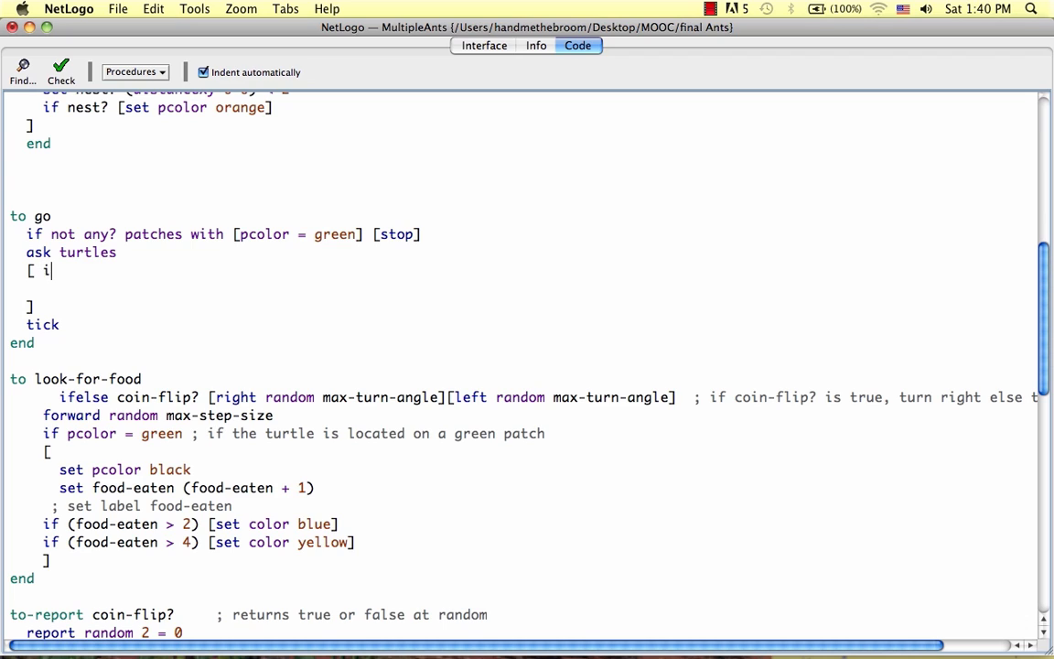
text(felse)
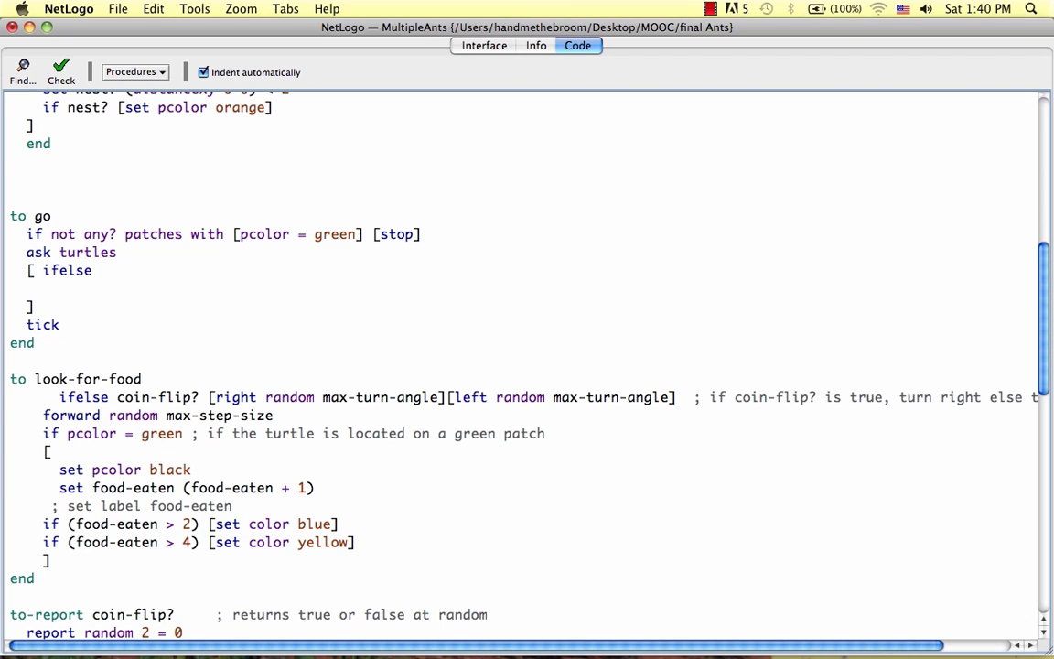
text(return-to-nes)
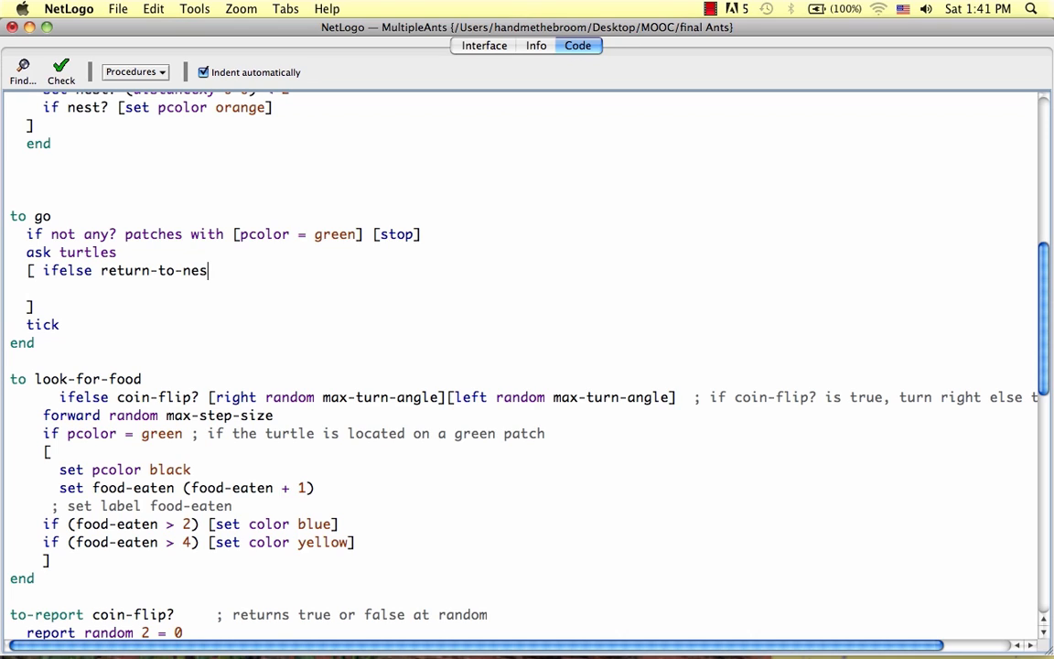
text(t?)
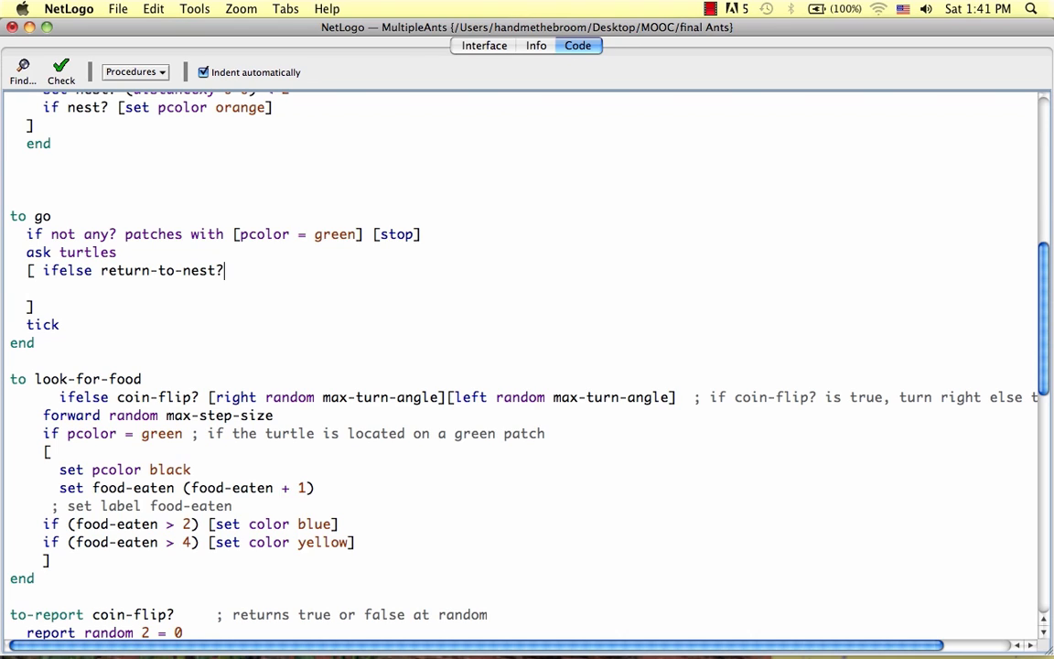
text(false)
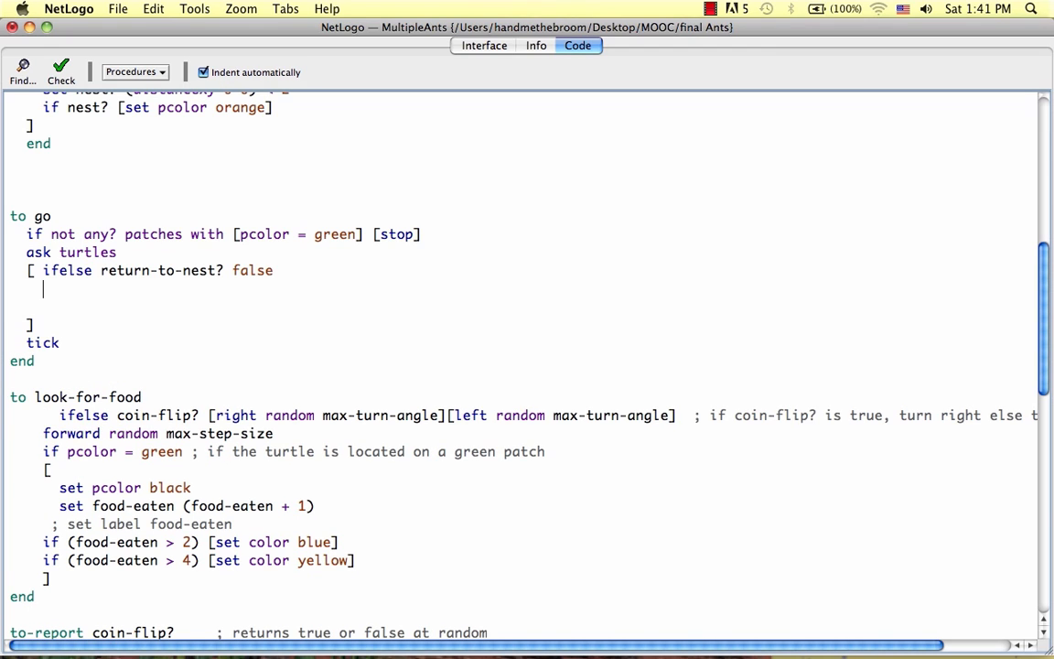
text([look)
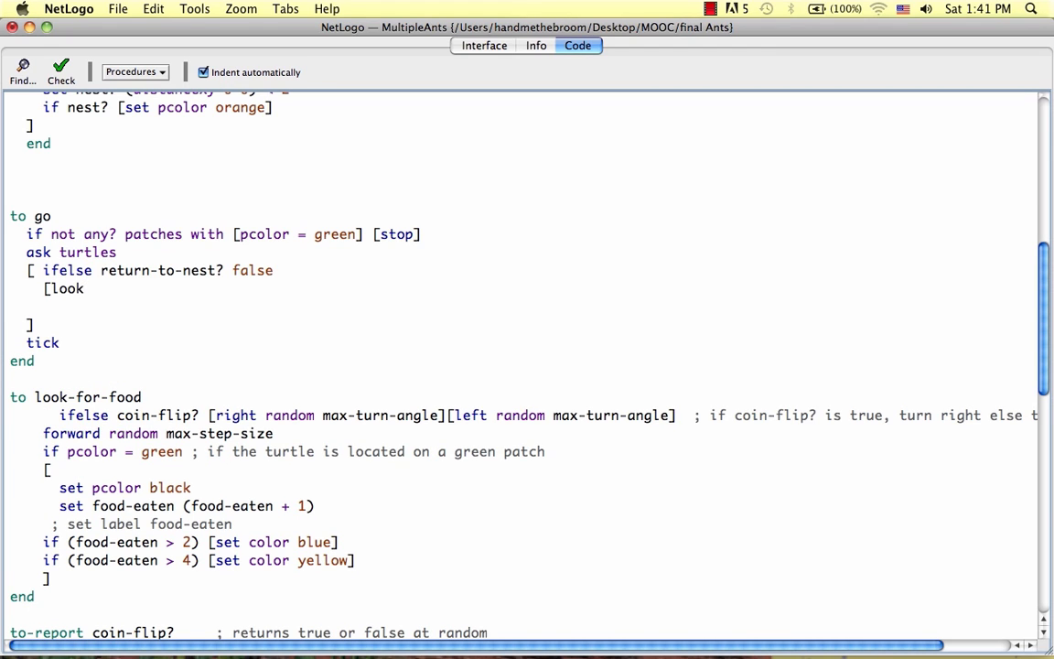
text(-for-foo)
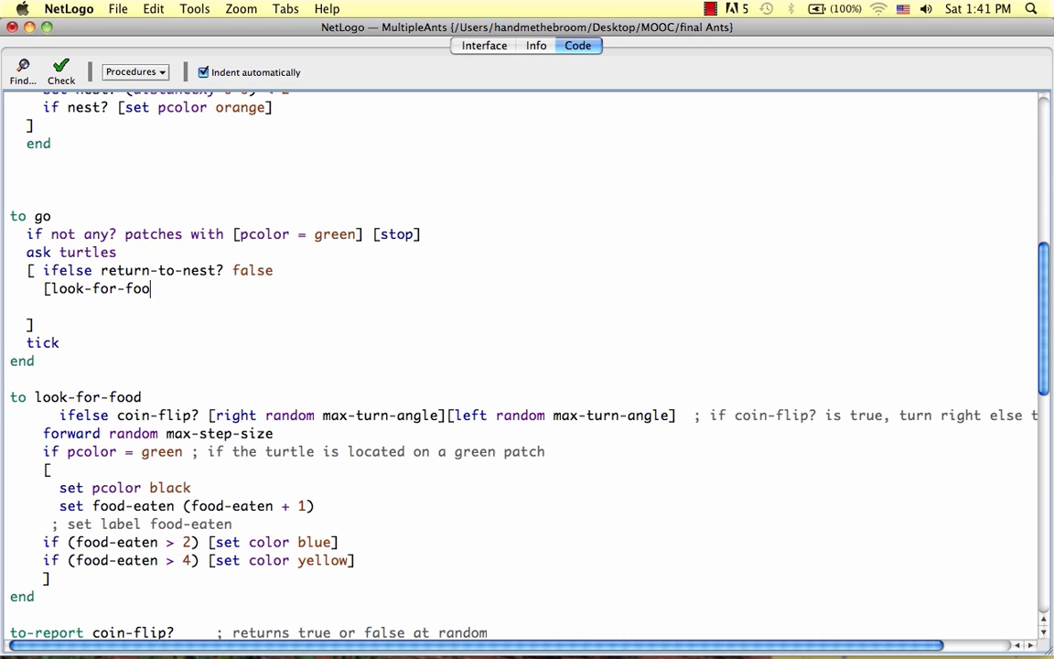
text(d])
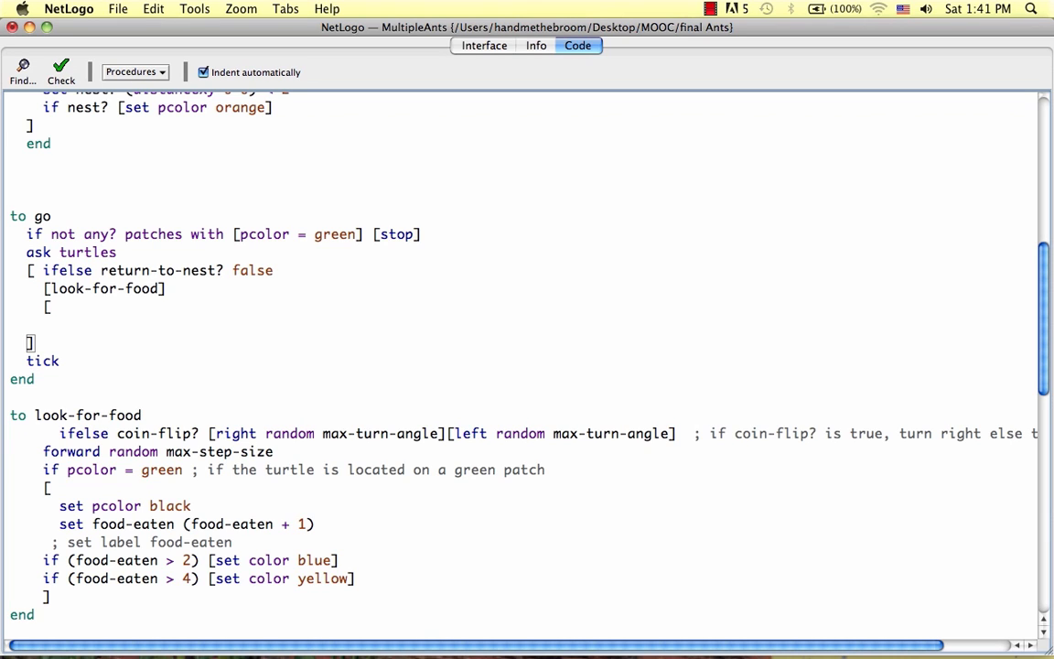
Step: Complete the ifelse with '[return-to-nest]' as the alternative branch
text([return-to-)
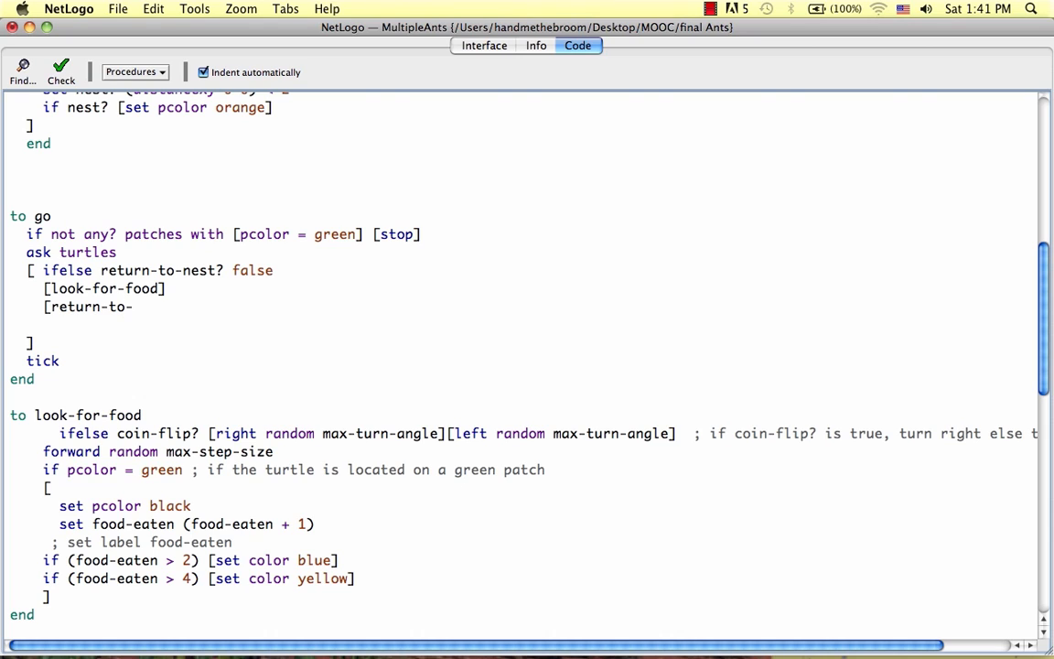
text(nest)
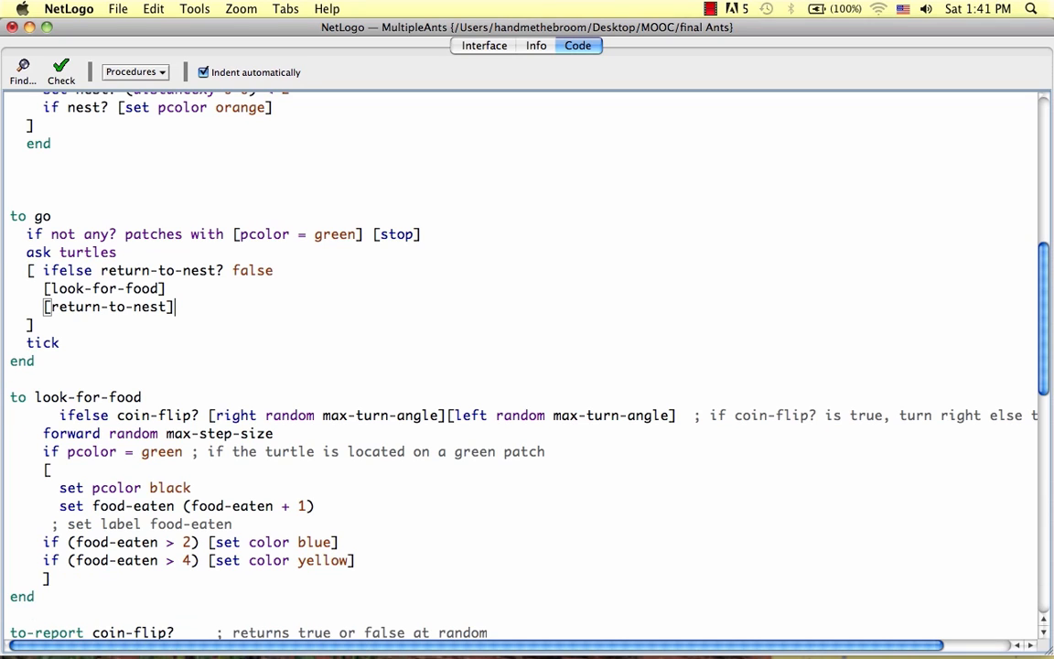
mouse_move(125, 309)
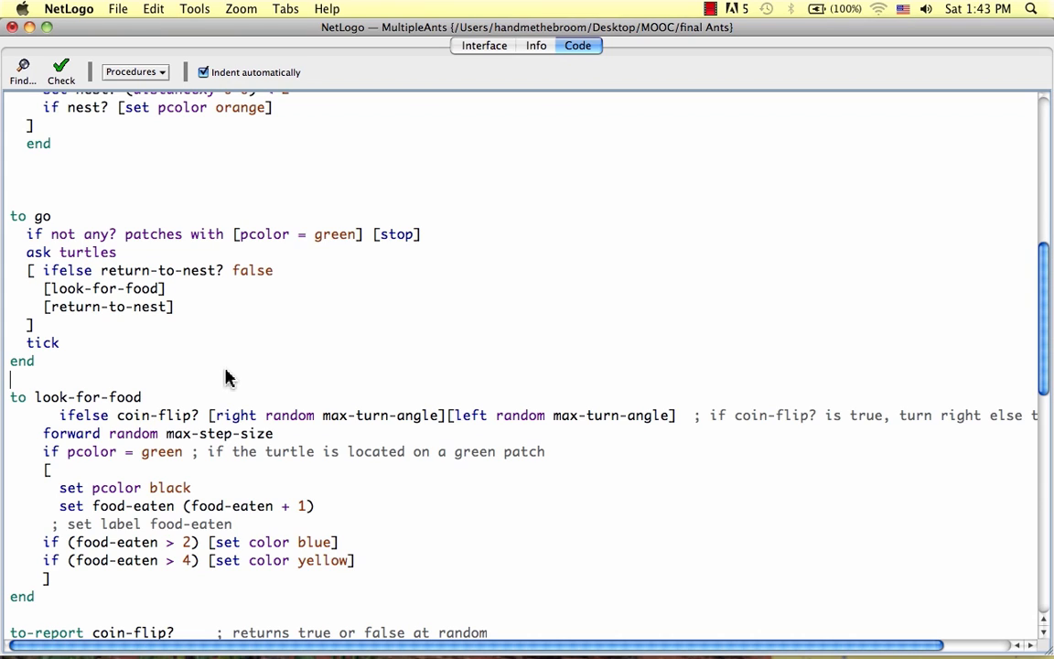
mouse_move(77, 99)
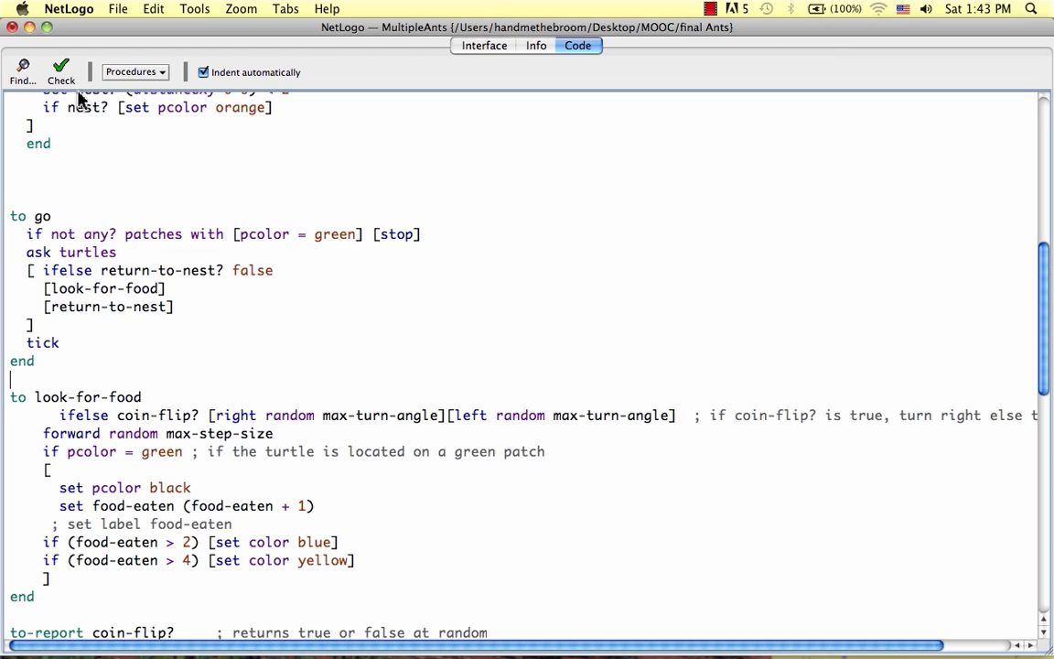
Step: Check the code, which reports RETURN-TO-NEST undefined, and make the test 'return-to-nest? = false'
click(60, 72)
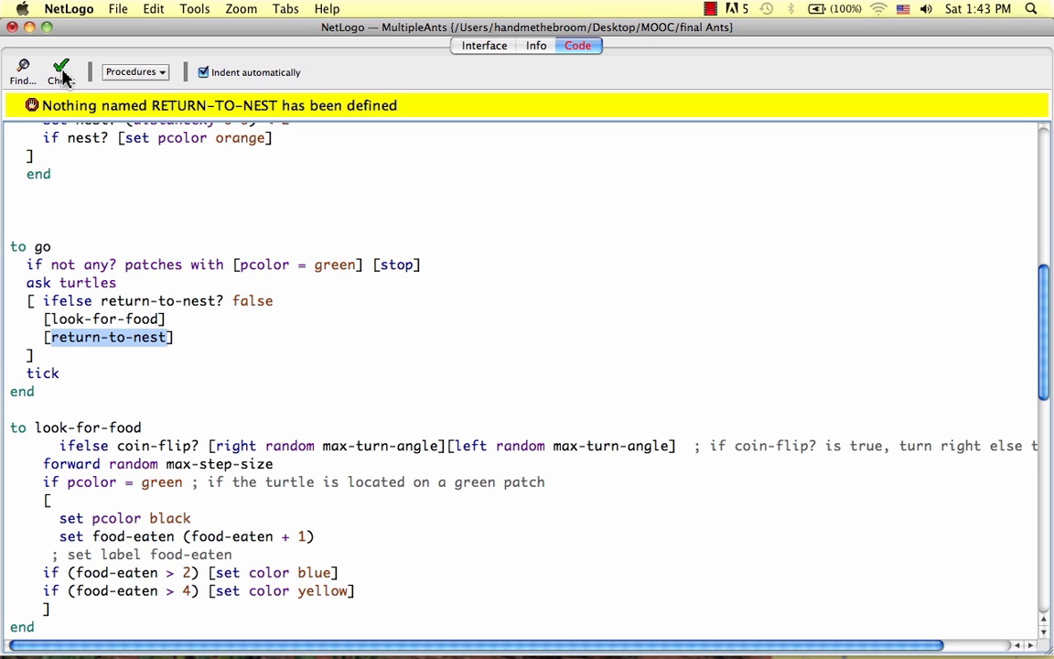
mouse_move(157, 219)
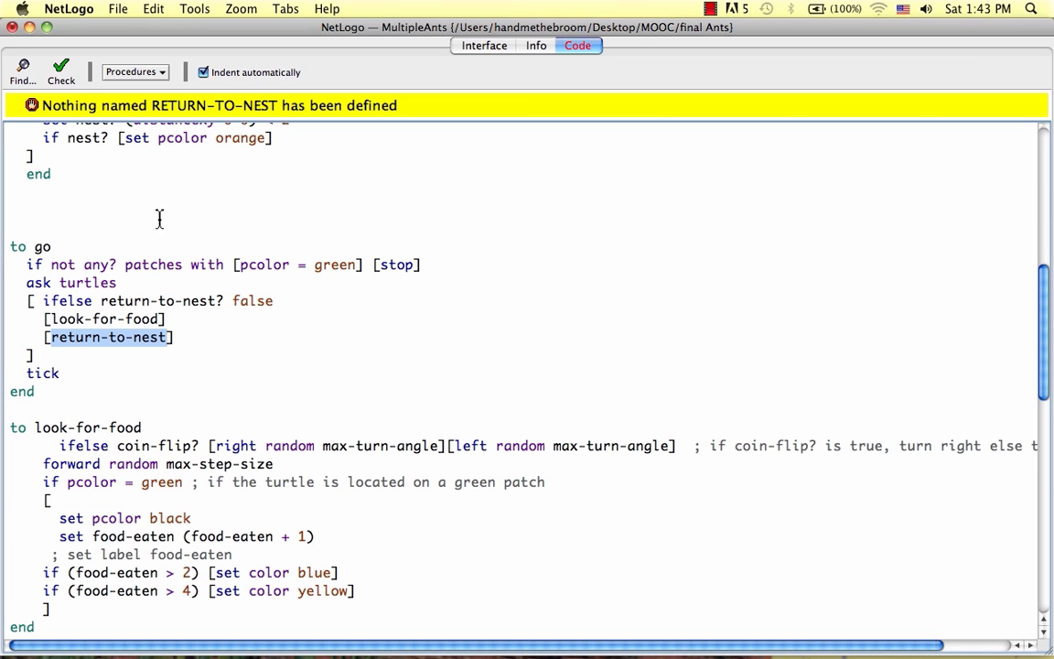
mouse_move(200, 296)
text(= )
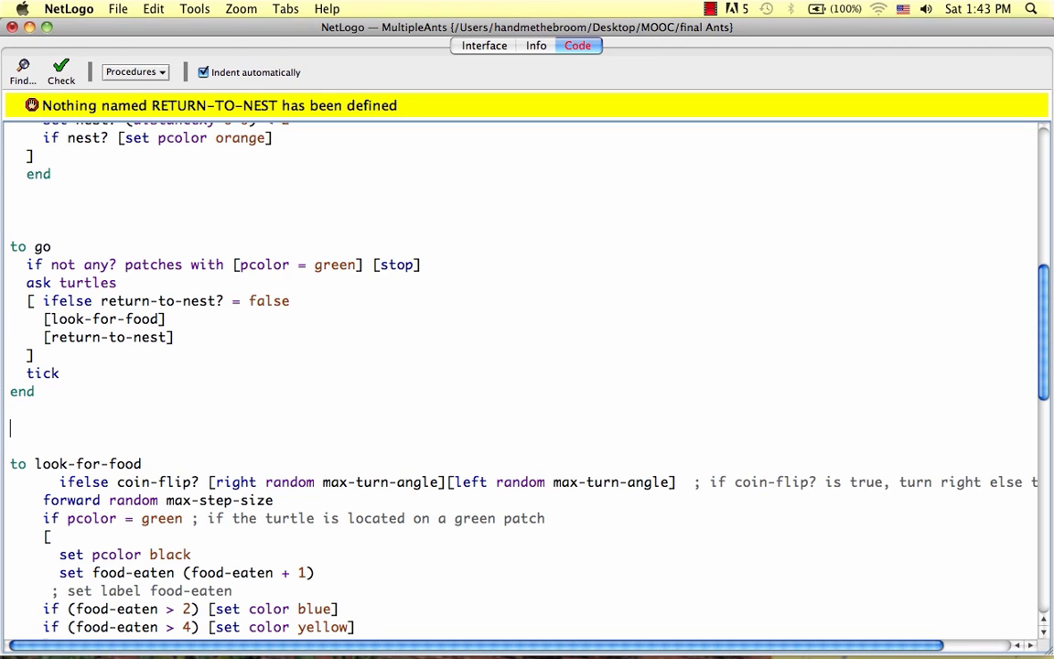
Step: Define 'to return-to-nest' with 'face patch 0 0' and 'fd 1' to head toward the centre
text(to return)
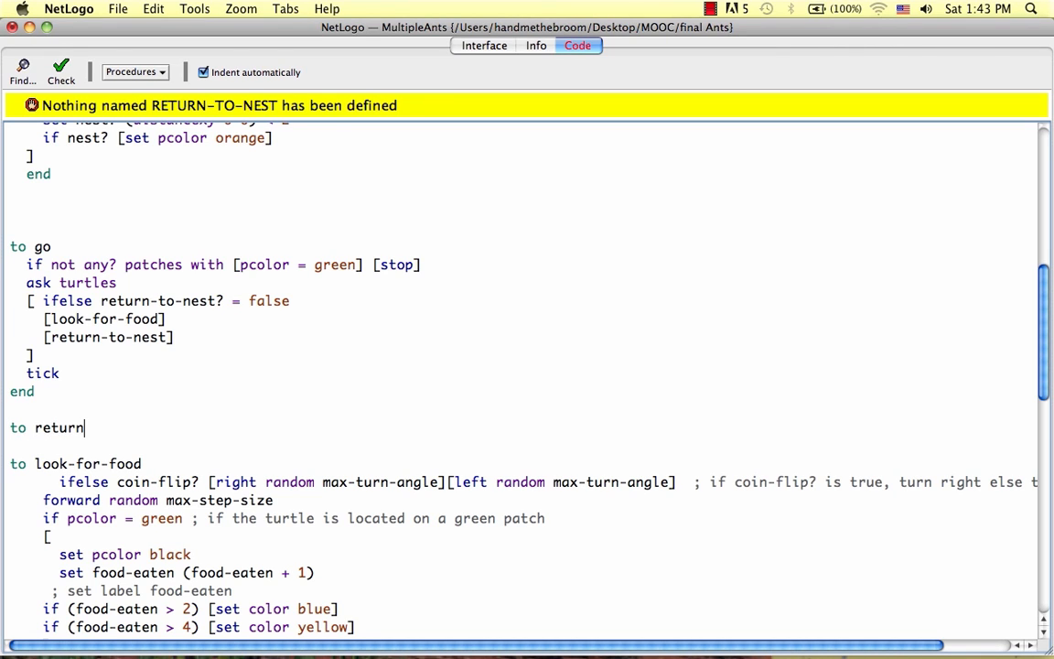
text(-to-ne)
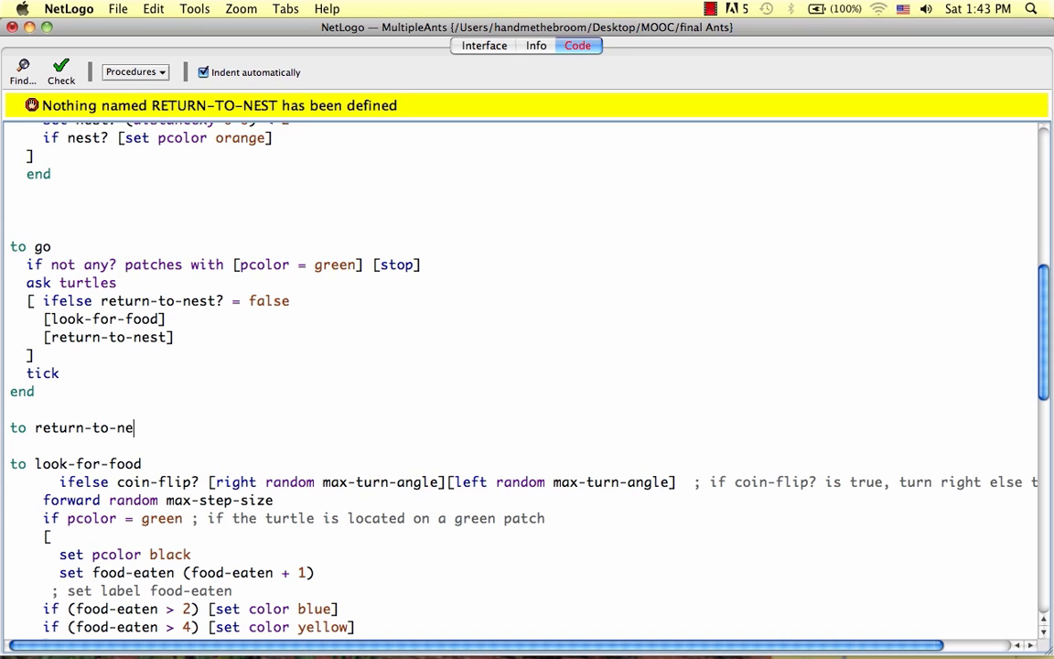
text(st)
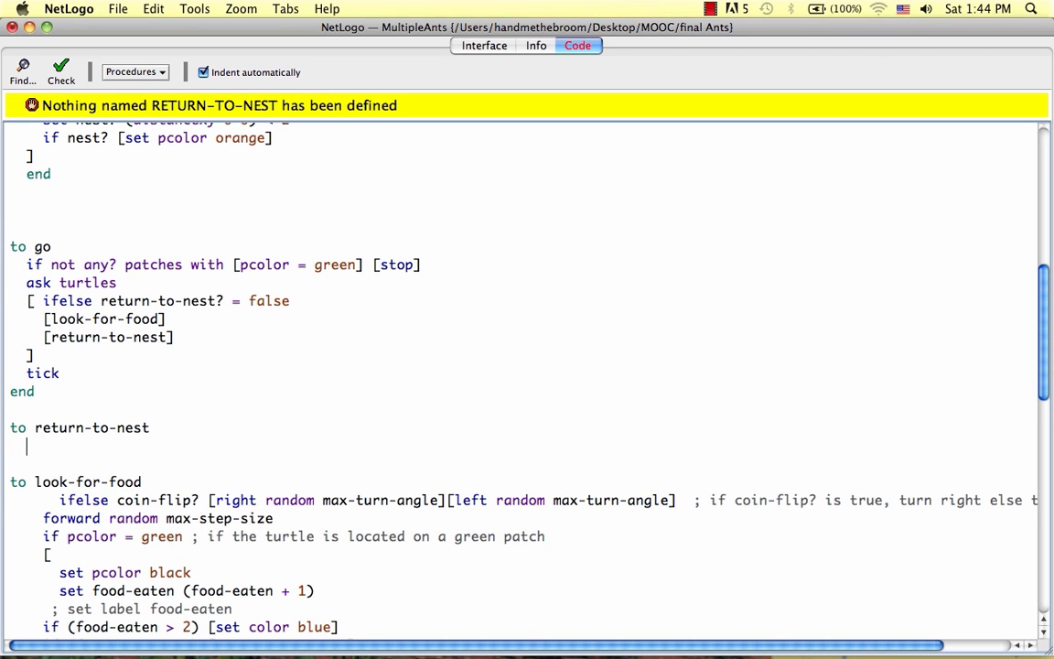
text(face p)
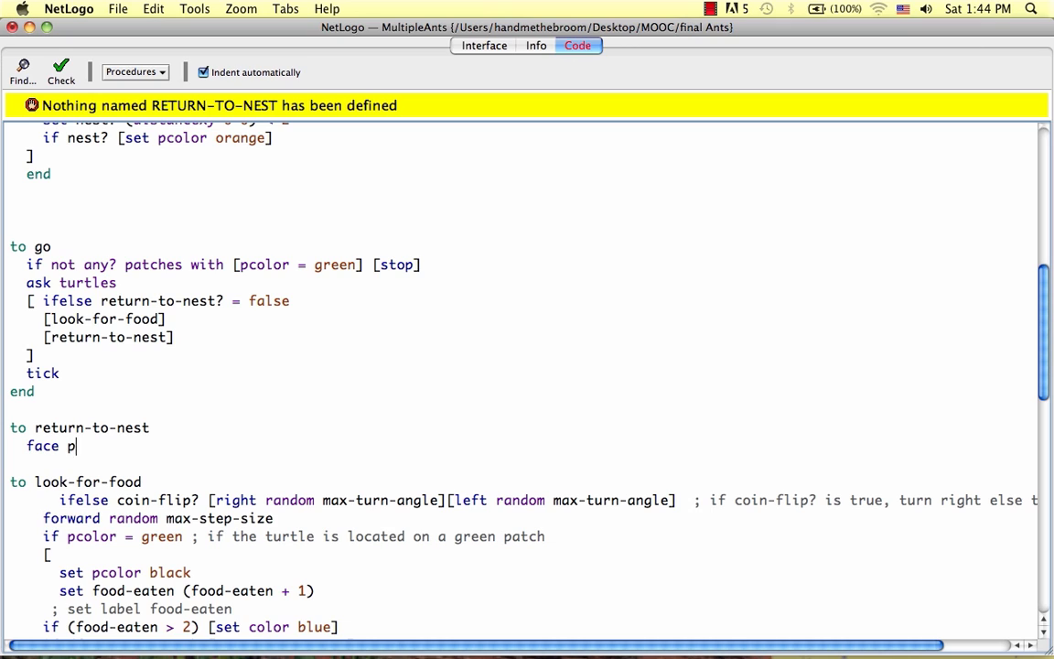
text(atch 0 0)
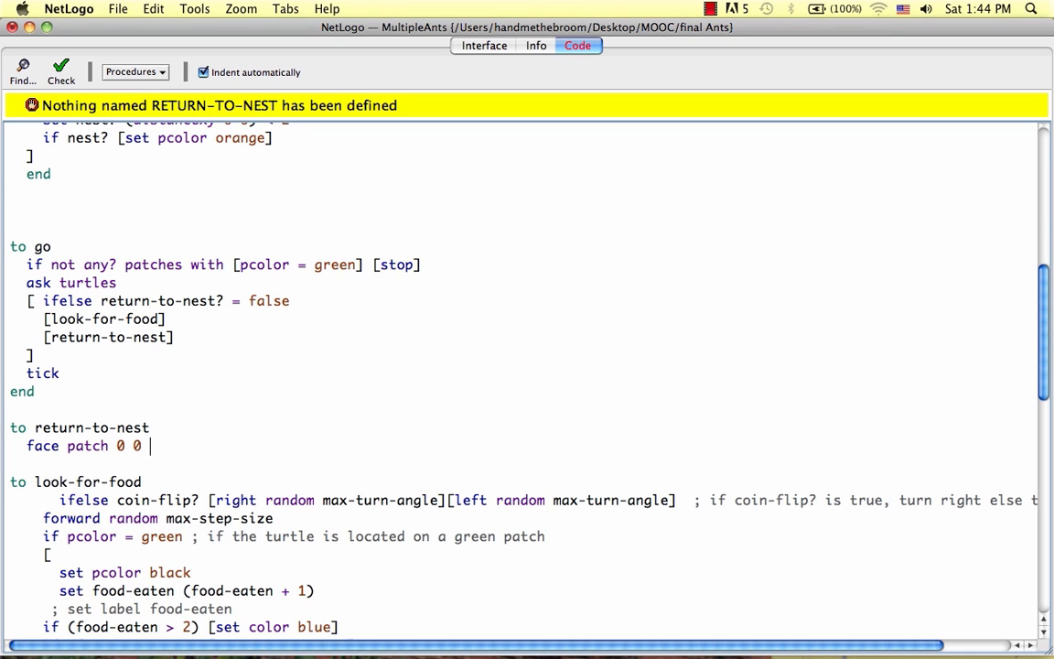
text(fd 1)
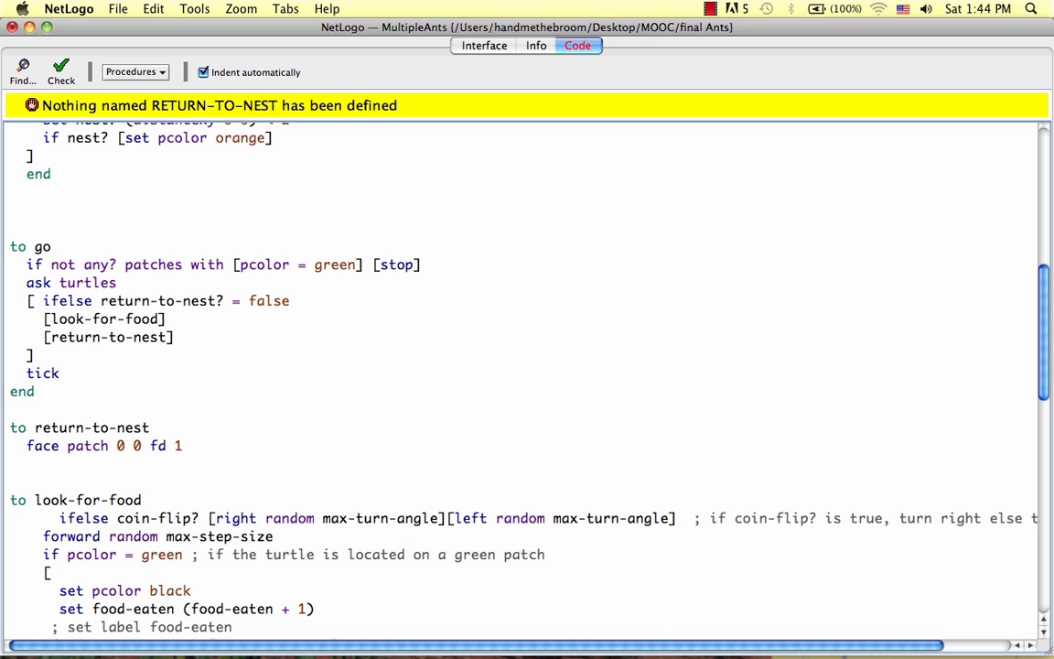
Step: Add 'if pcolor = orange [set return-to-nest? false]' so ants stop returning on the nest
text(if p)
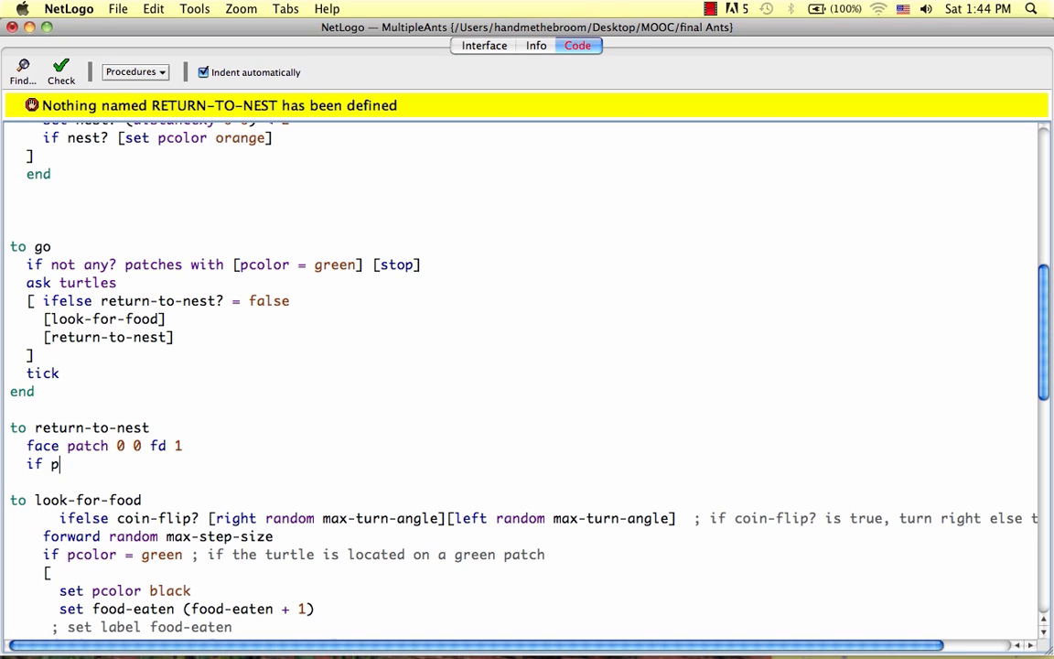
text(color =)
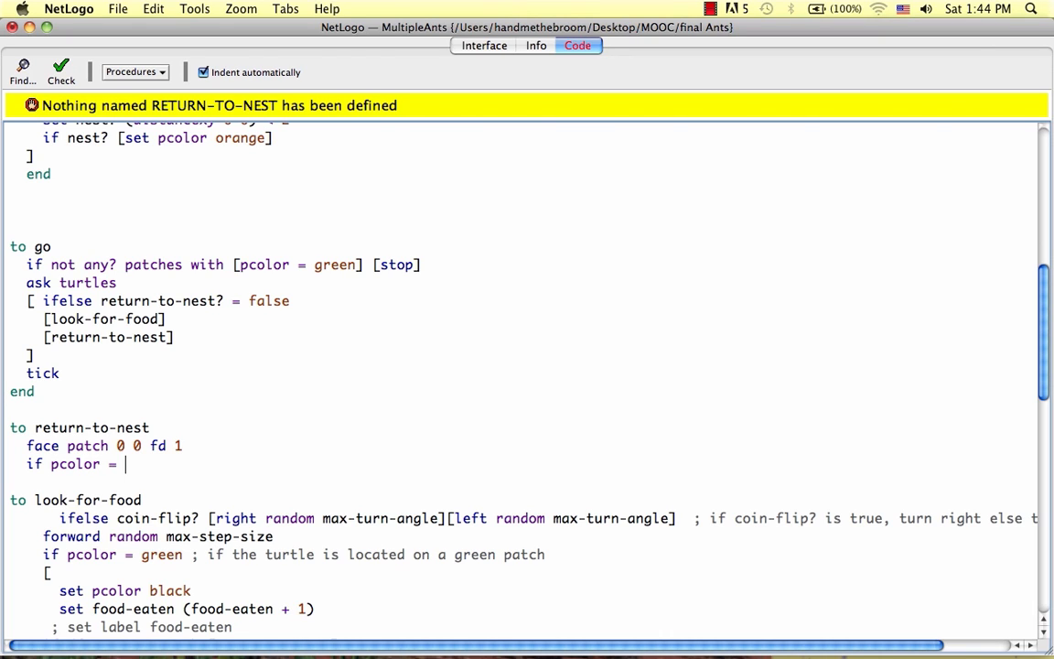
text(orange)
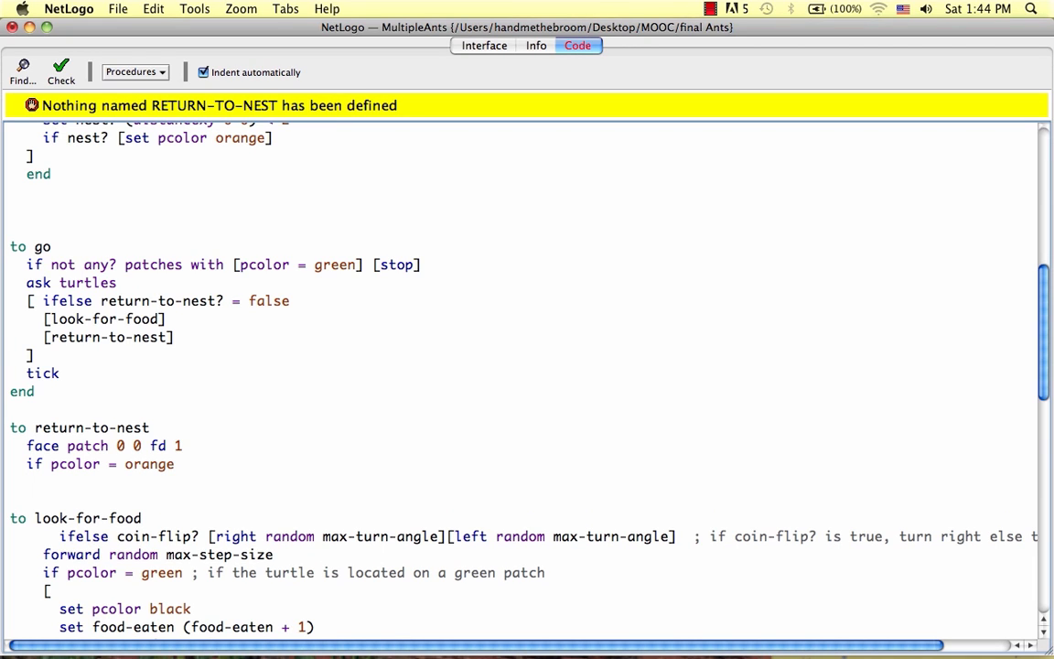
text([set r)
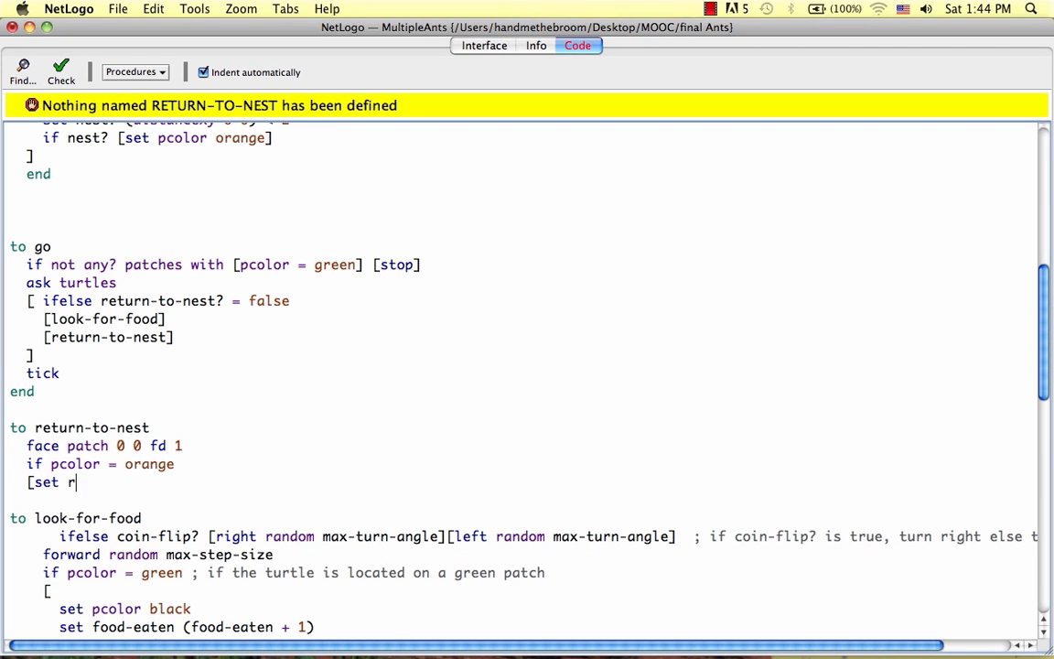
text(eturn-to-nest? fa)
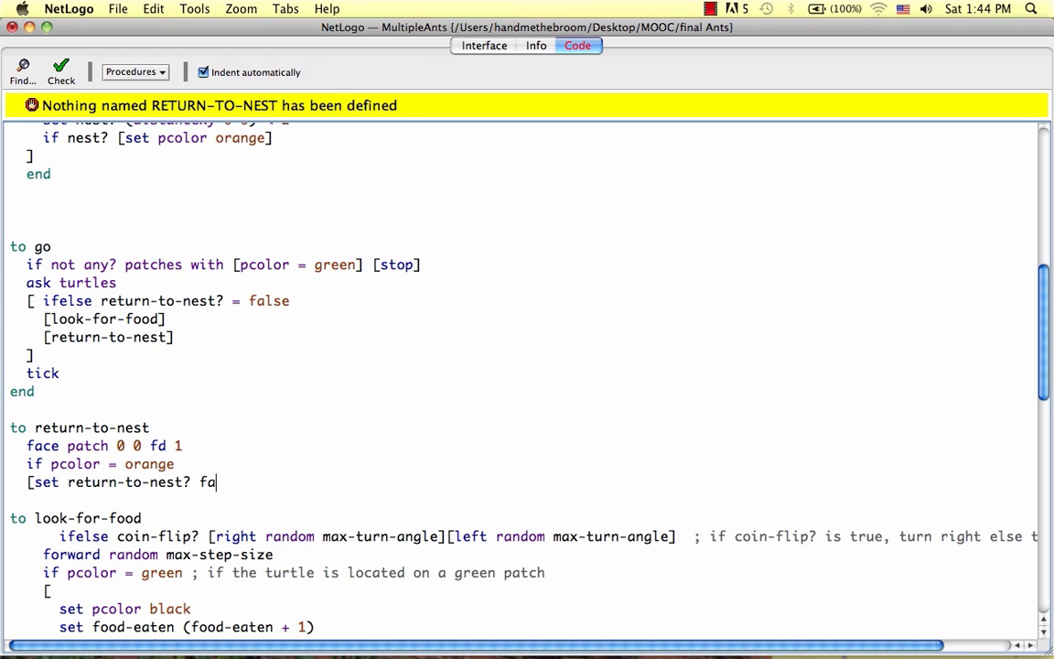
text(lse)
click(520, 499)
text(end)
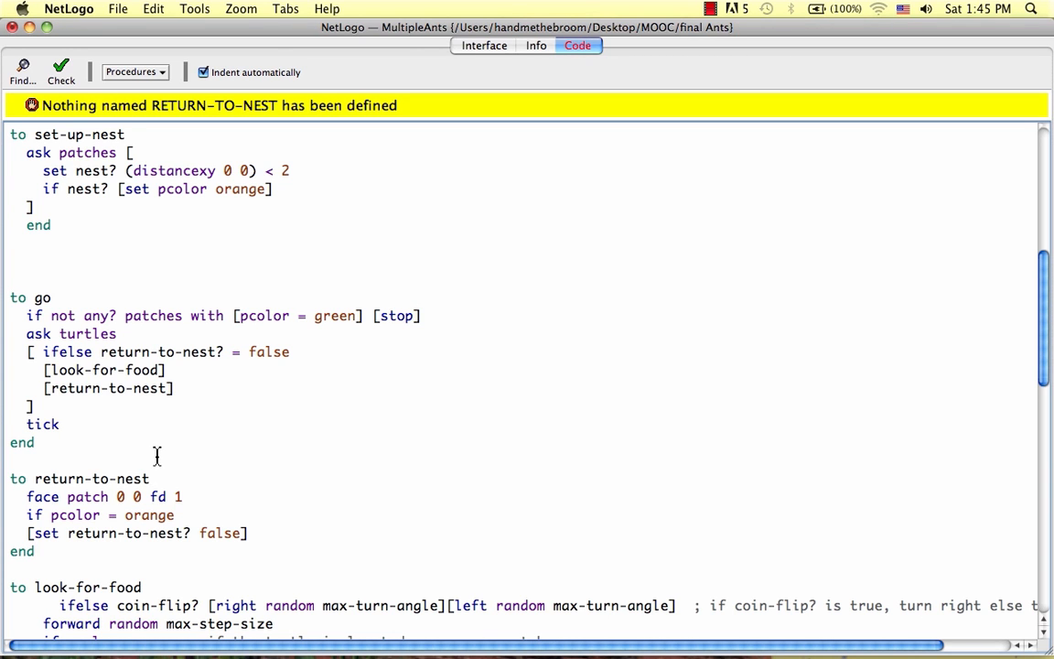
Step: Add 'set return-to-nest? true' after the food-eaten line in look-for-food and return to the Interface
scroll(down, 3)
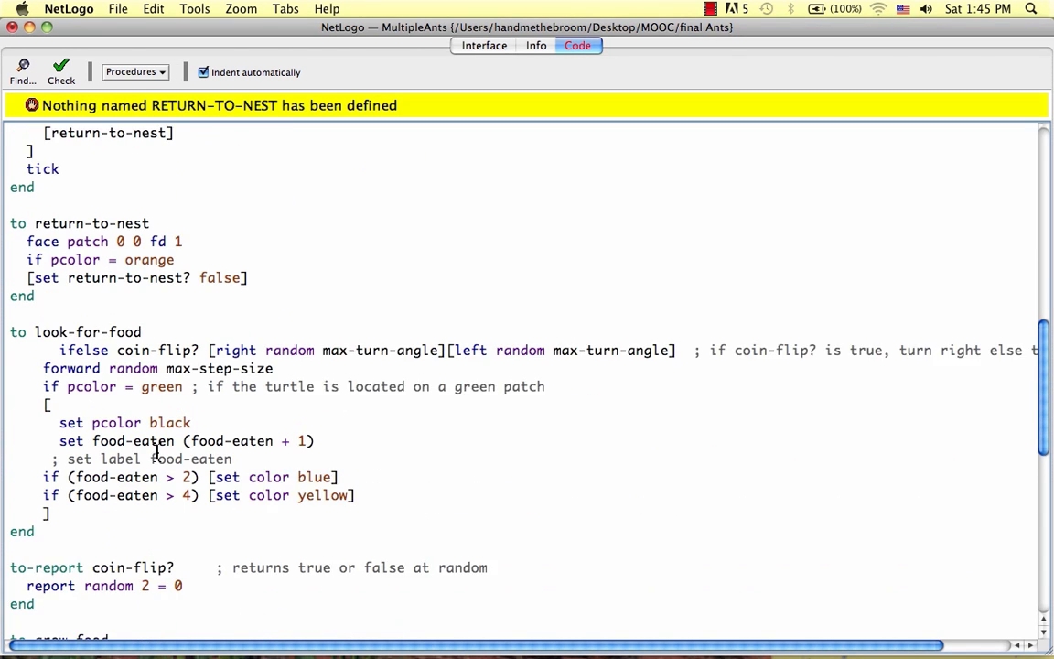
scroll(down, 3)
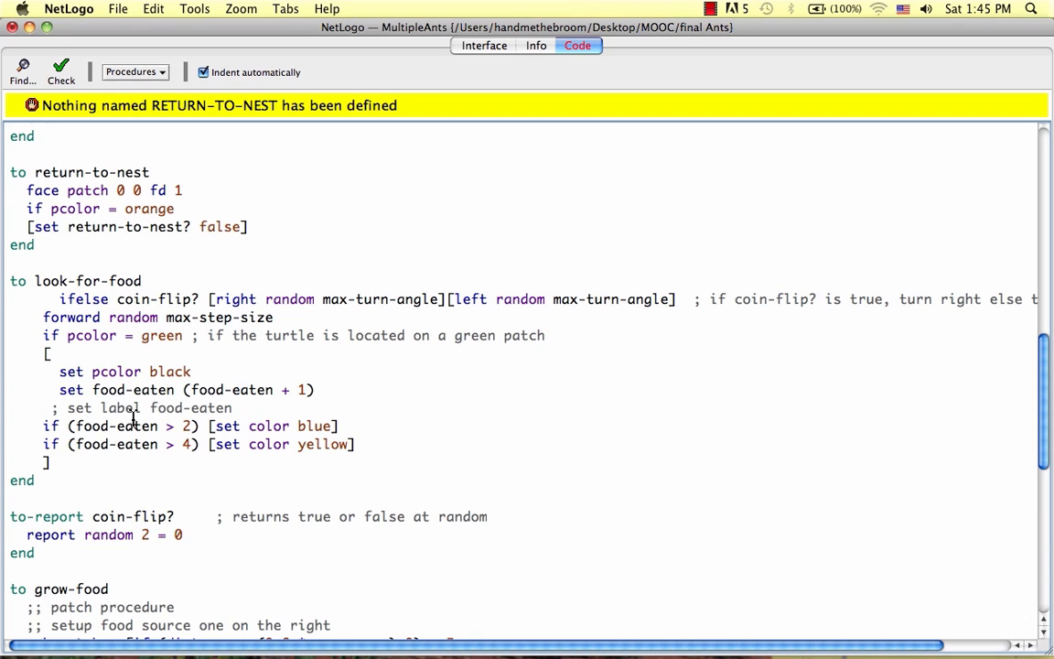
text(set)
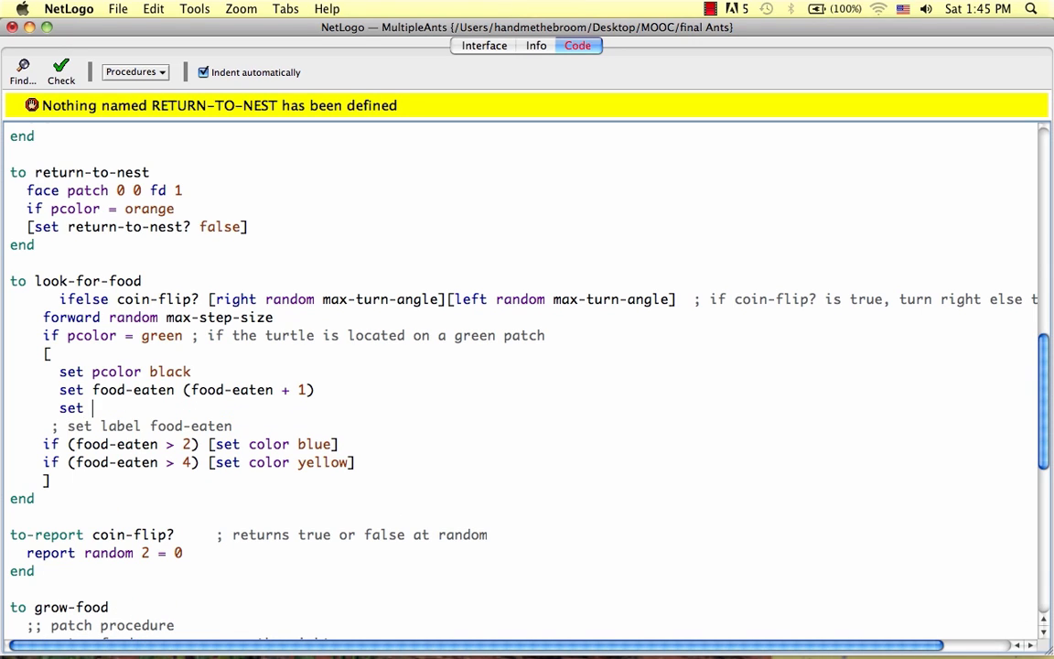
text(return-t)
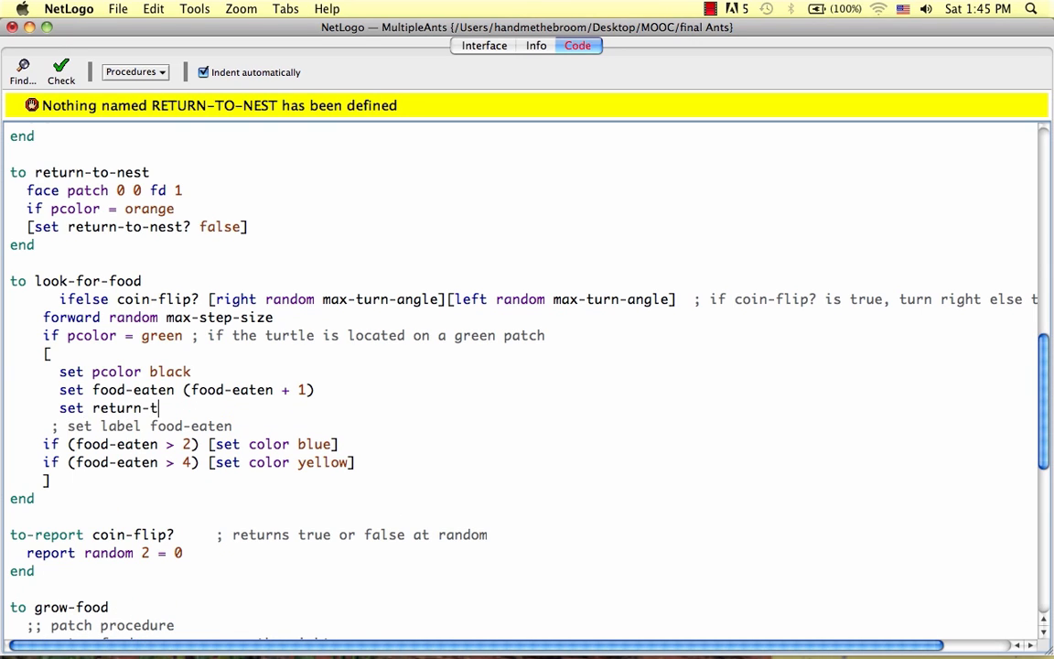
text(o-nest? true)
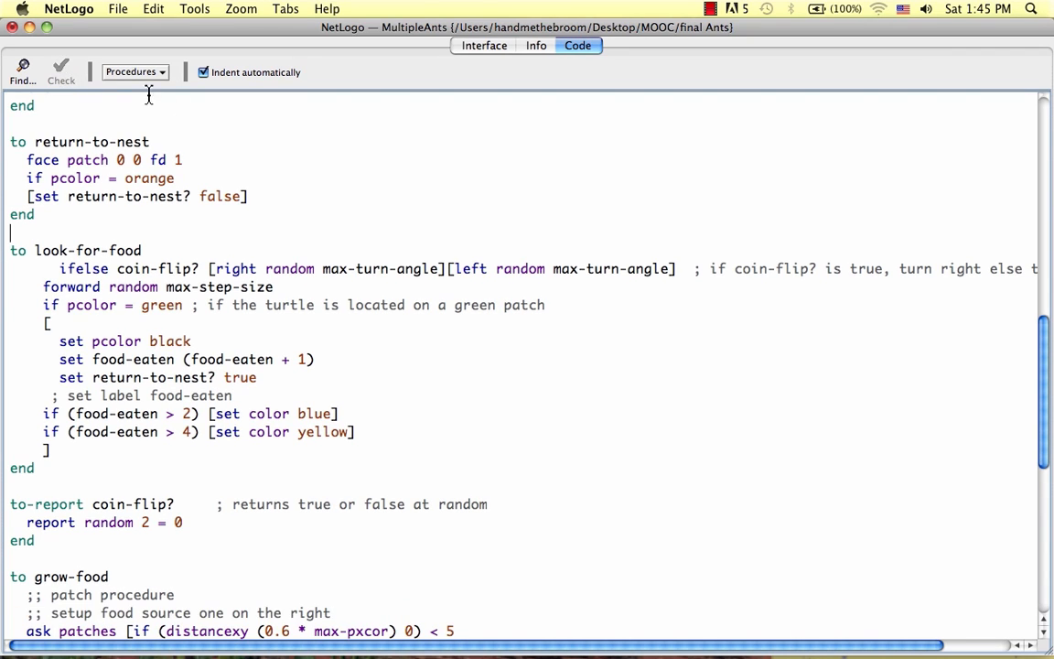
click(483, 44)
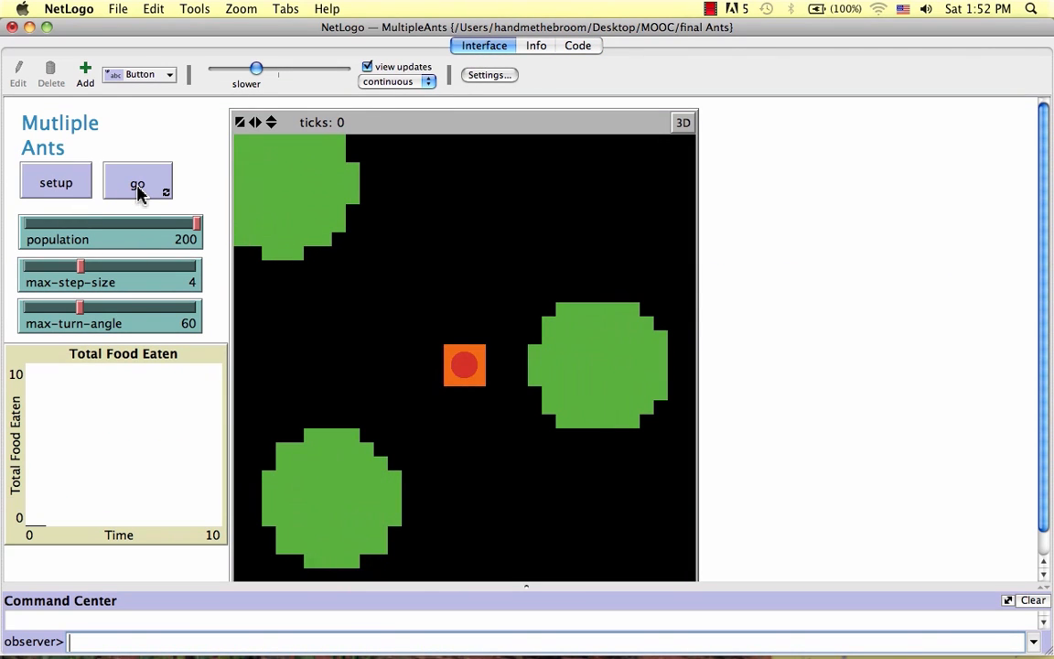
Step: Run and stop the model, lower the population to 83 ants, and rerun until the food is gone
click(138, 183)
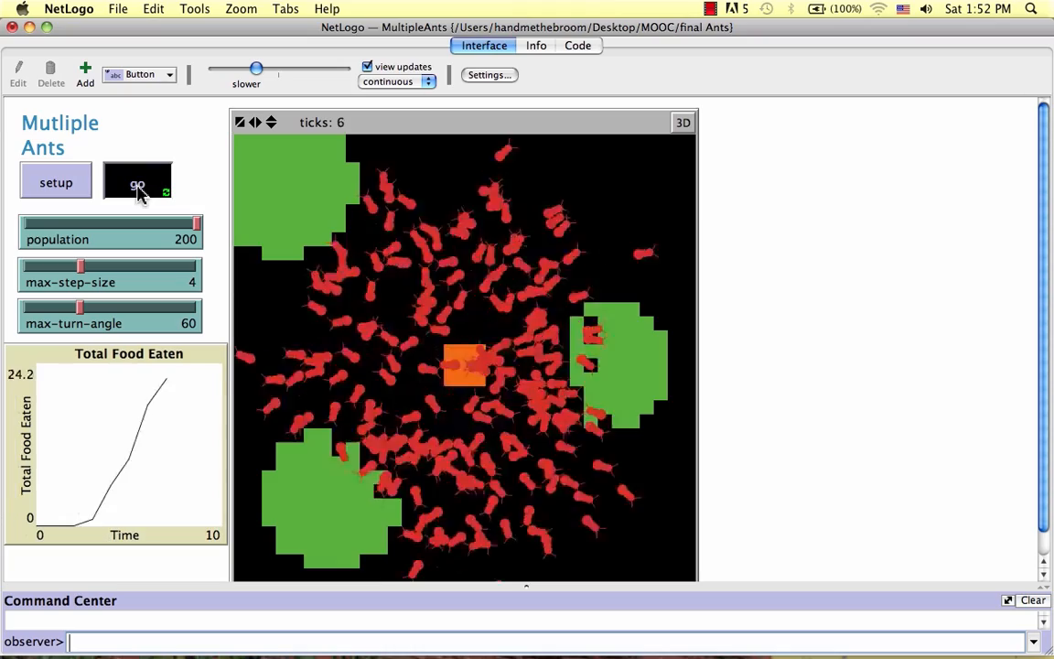
click(137, 183)
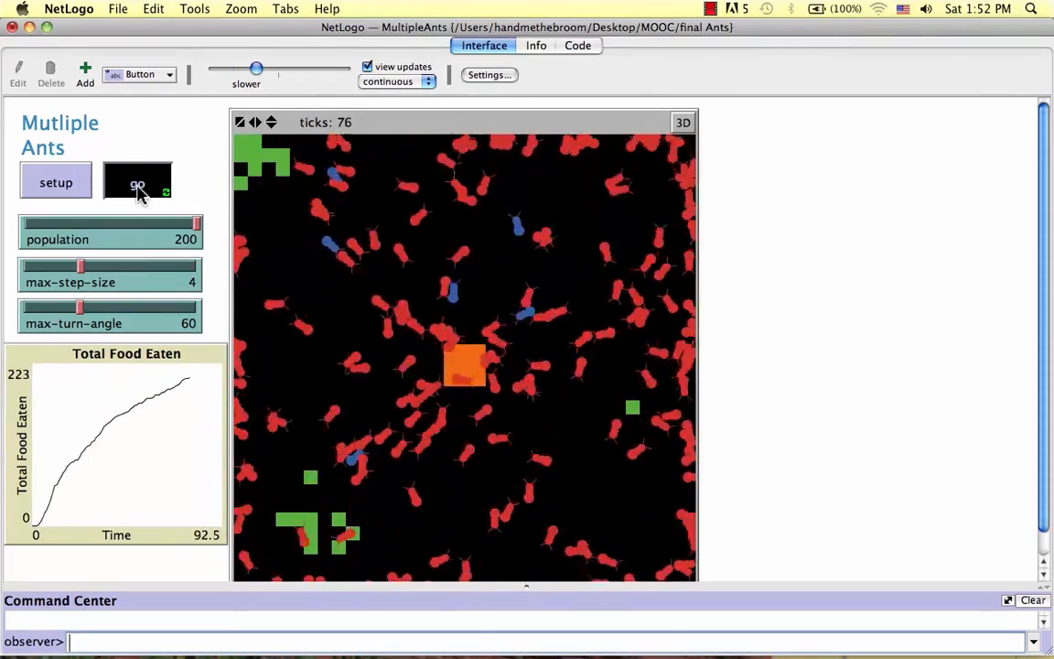
click(137, 183)
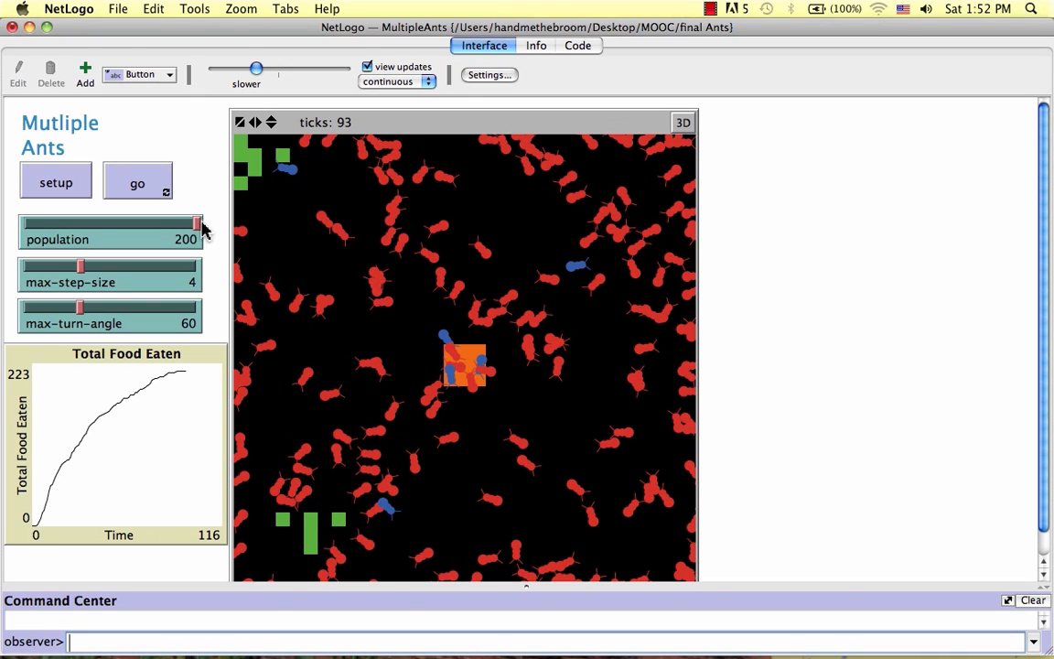
click(55, 183)
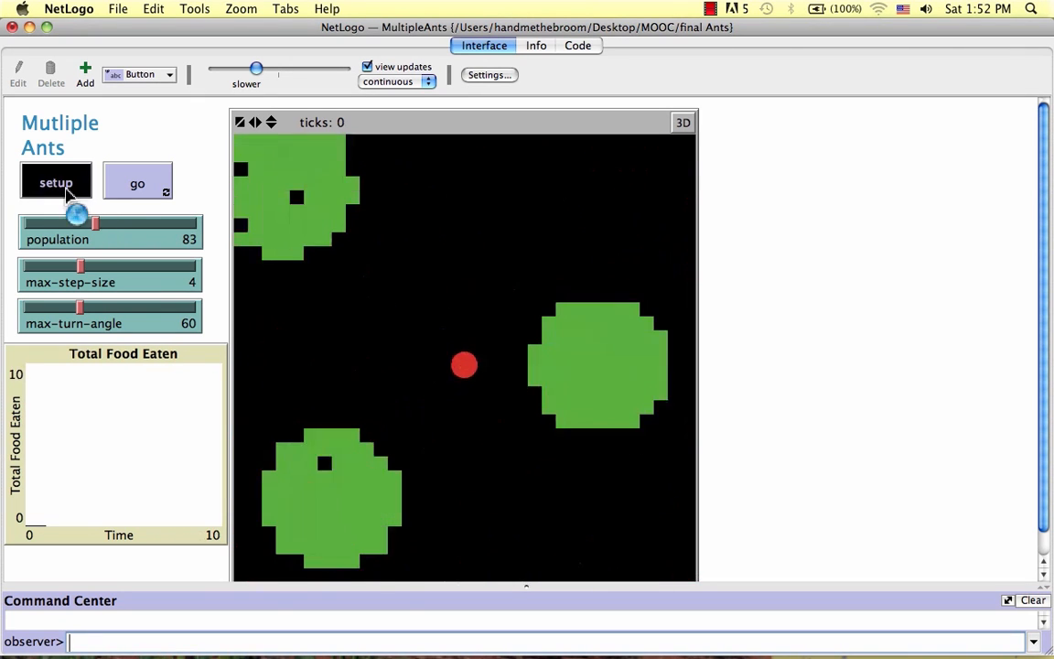
click(137, 183)
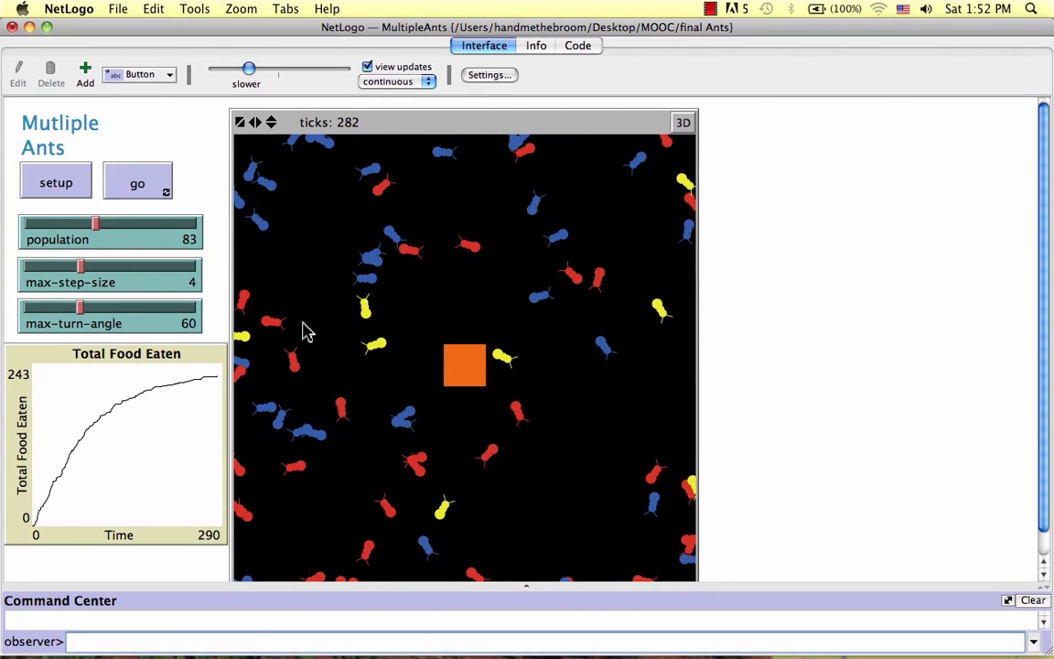
mouse_move(391, 291)
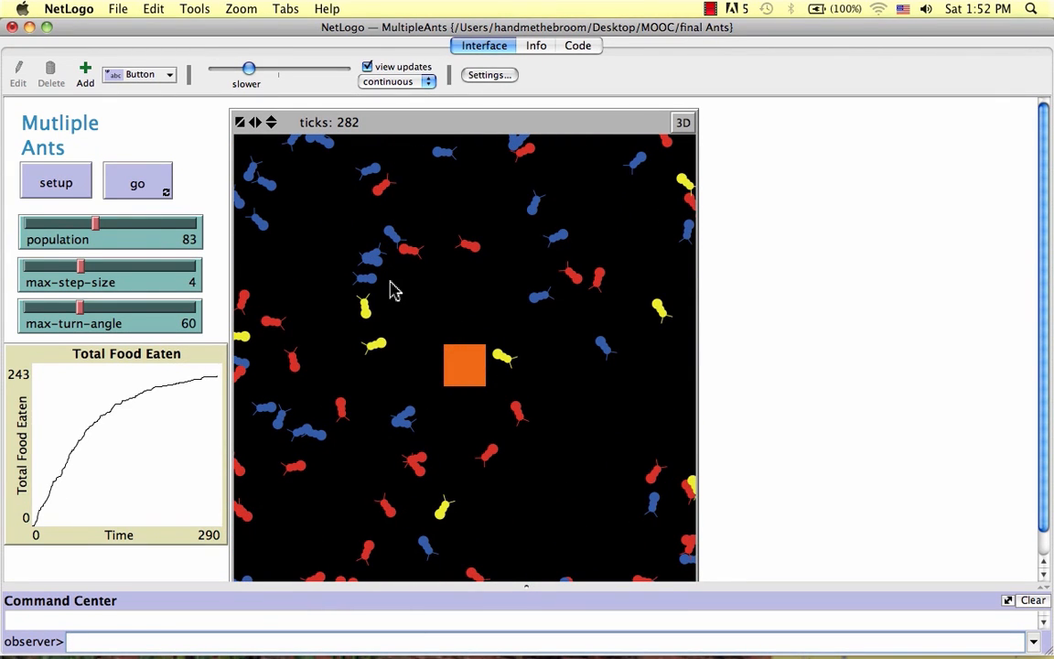